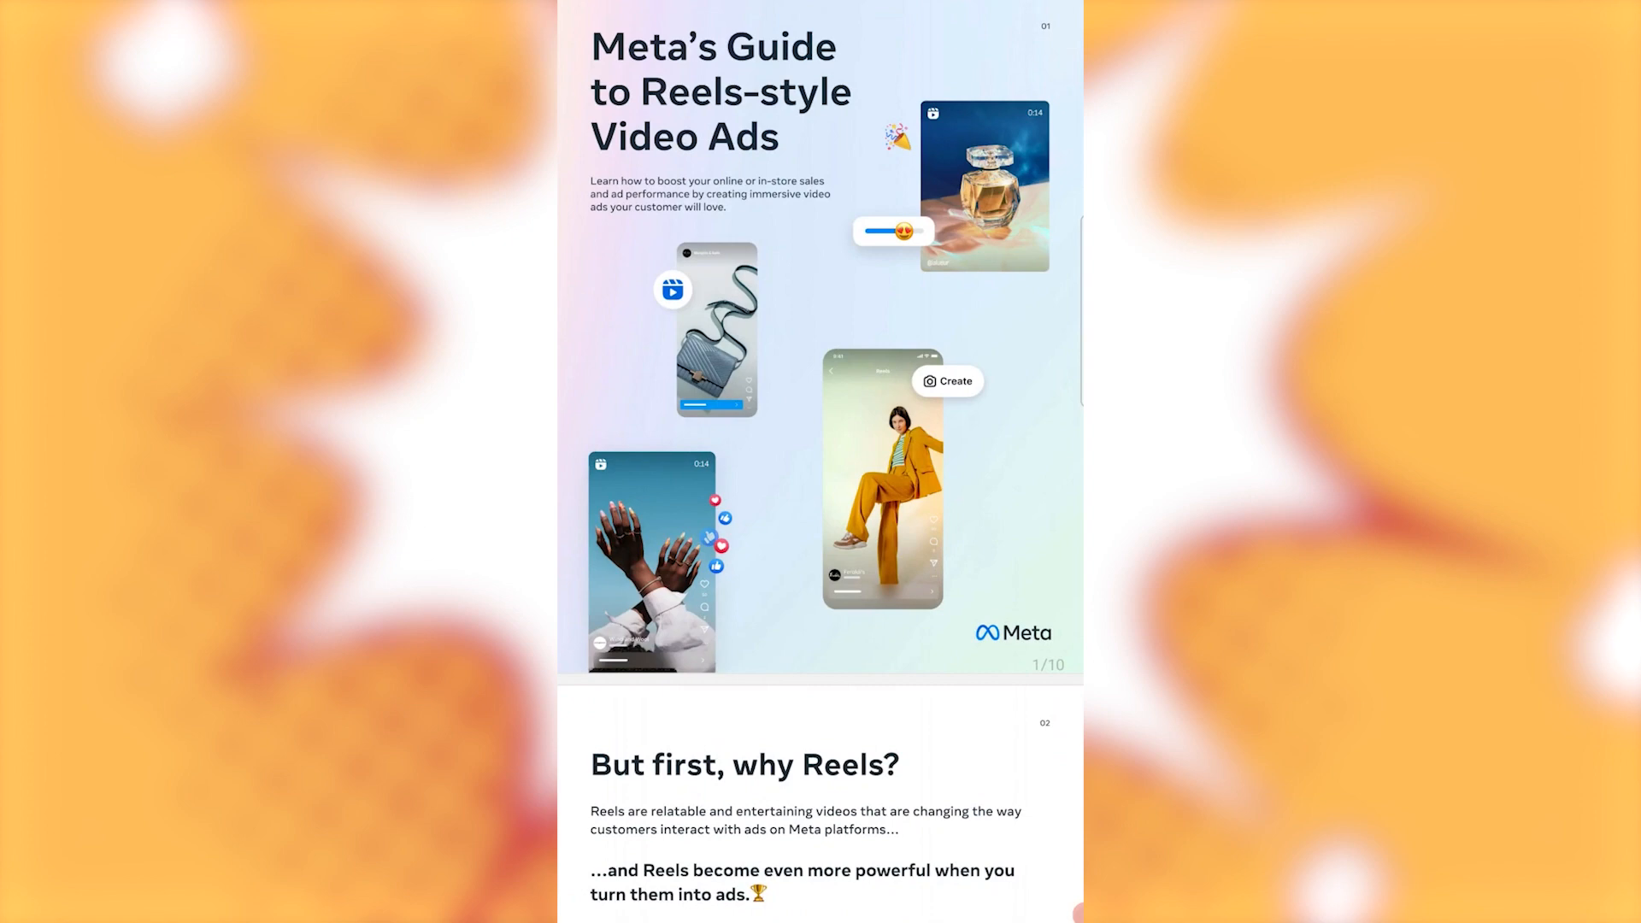
{"action": "scroll", "scroll_direction": "down", "scroll_amount": 3}
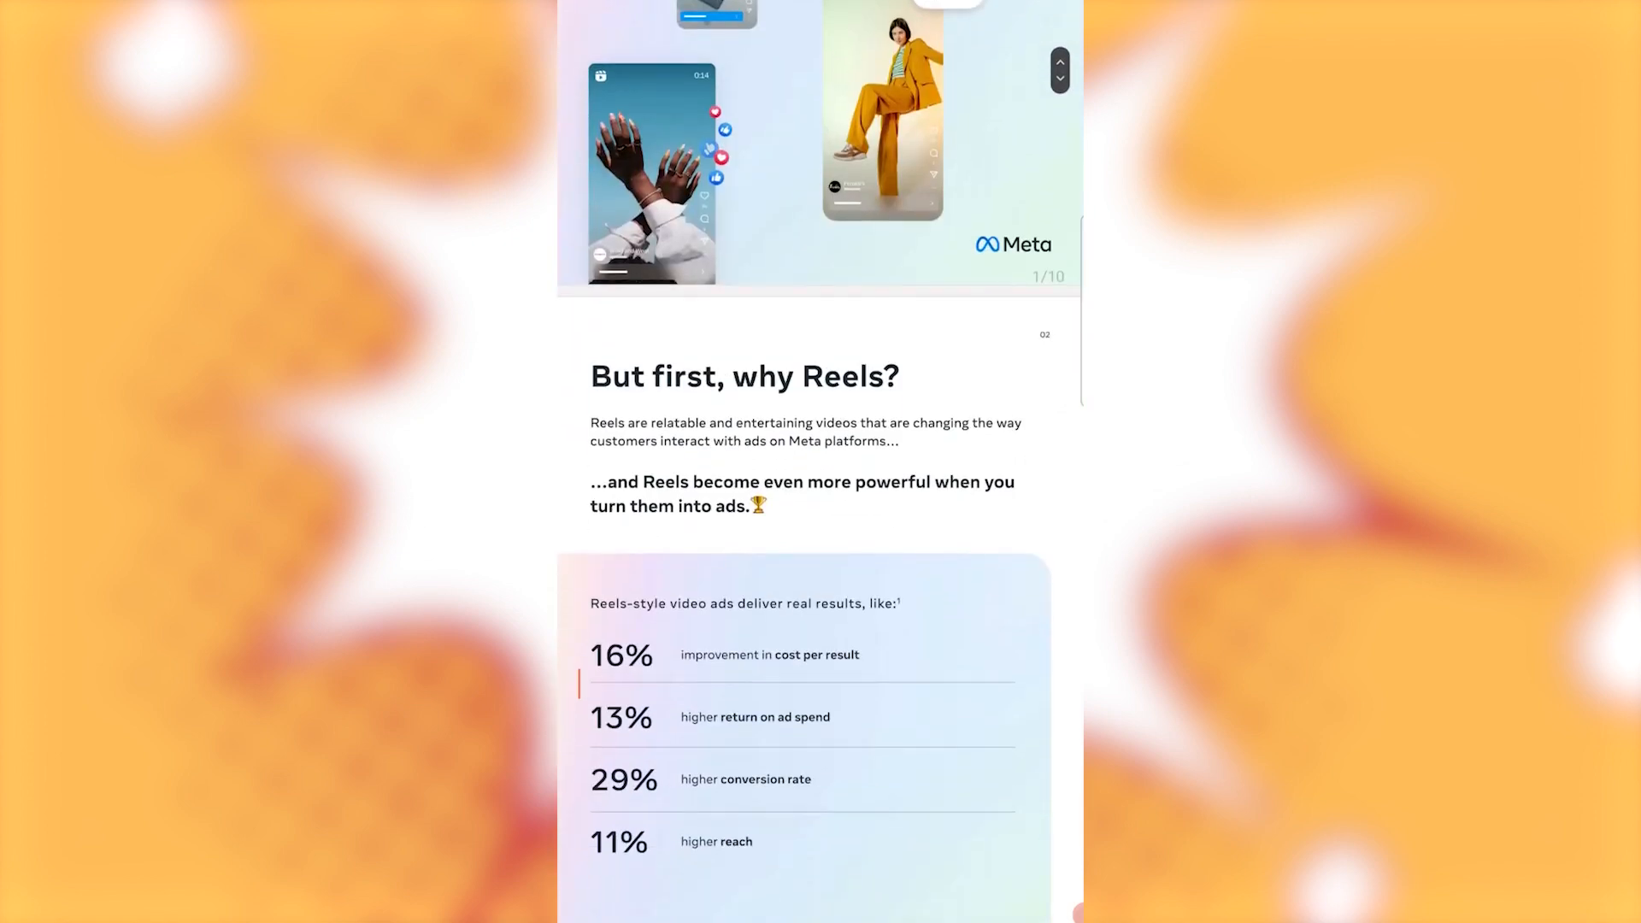
{"action": "scroll", "scroll_direction": "down", "scroll_amount": 3}
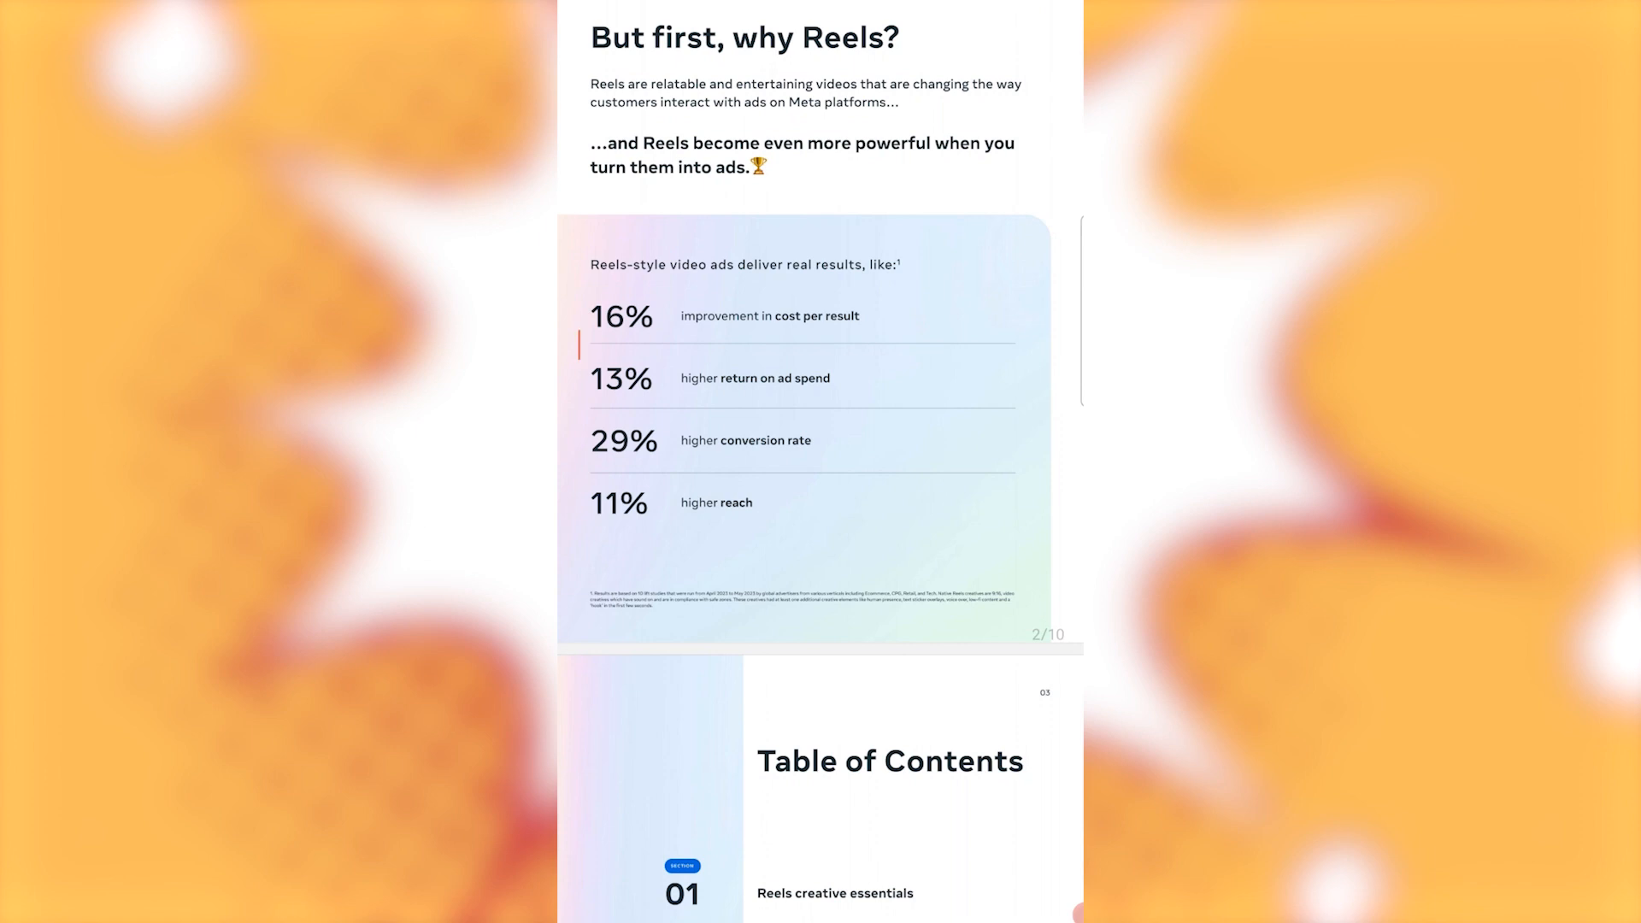
{"action": "scroll", "scroll_direction": "down", "scroll_amount": 3}
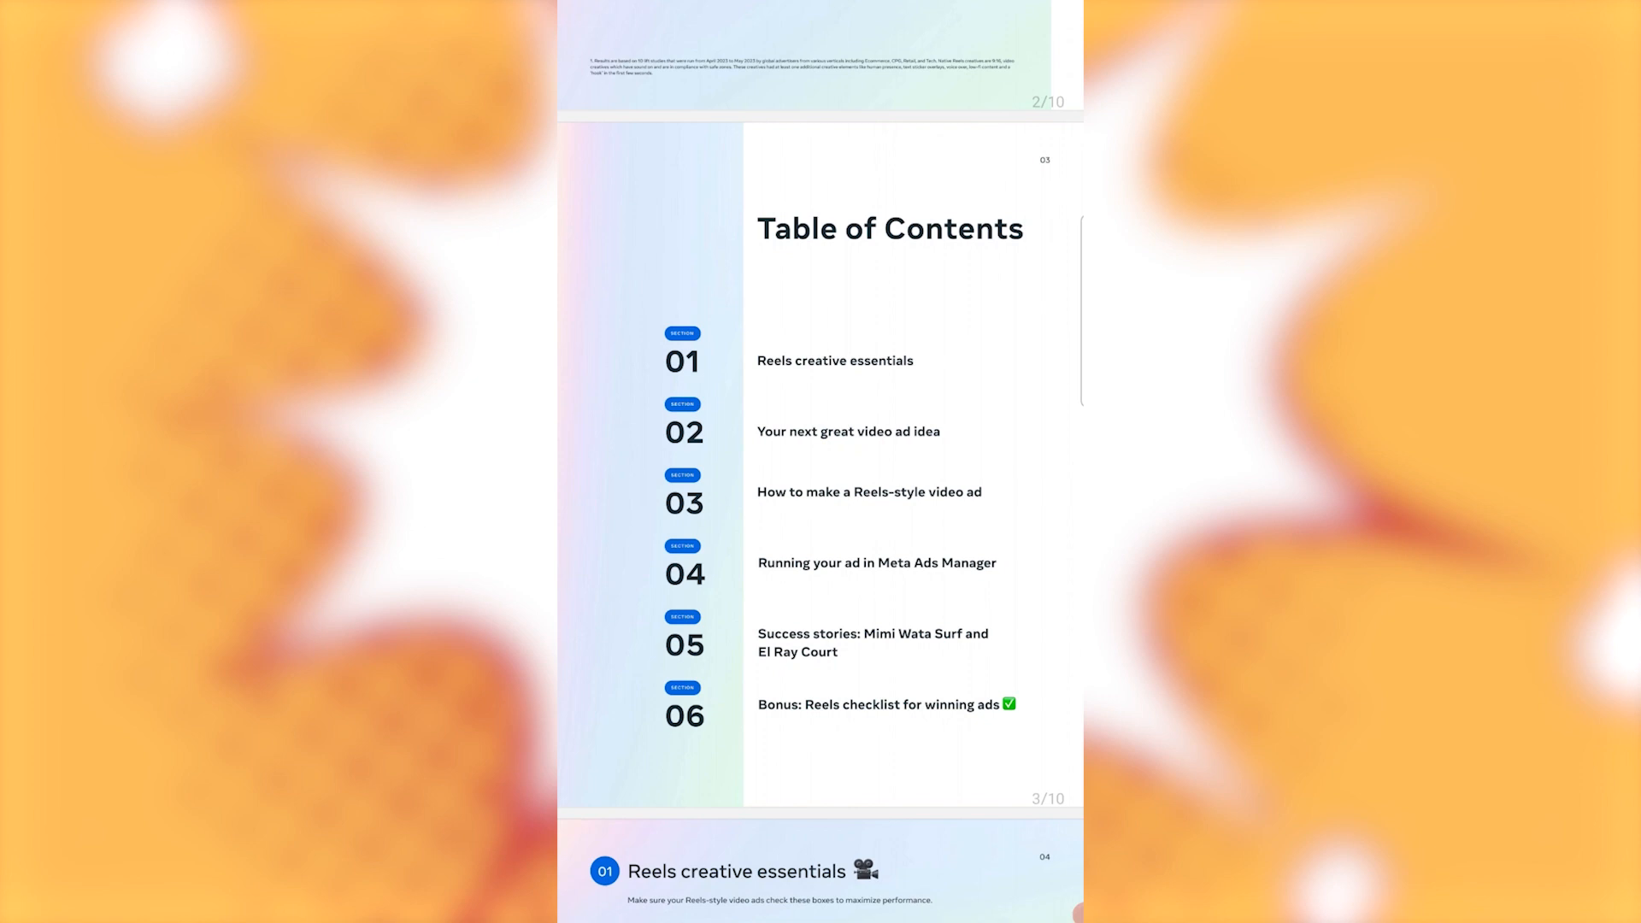
{"action": "scroll", "scroll_direction": "down", "scroll_amount": 3}
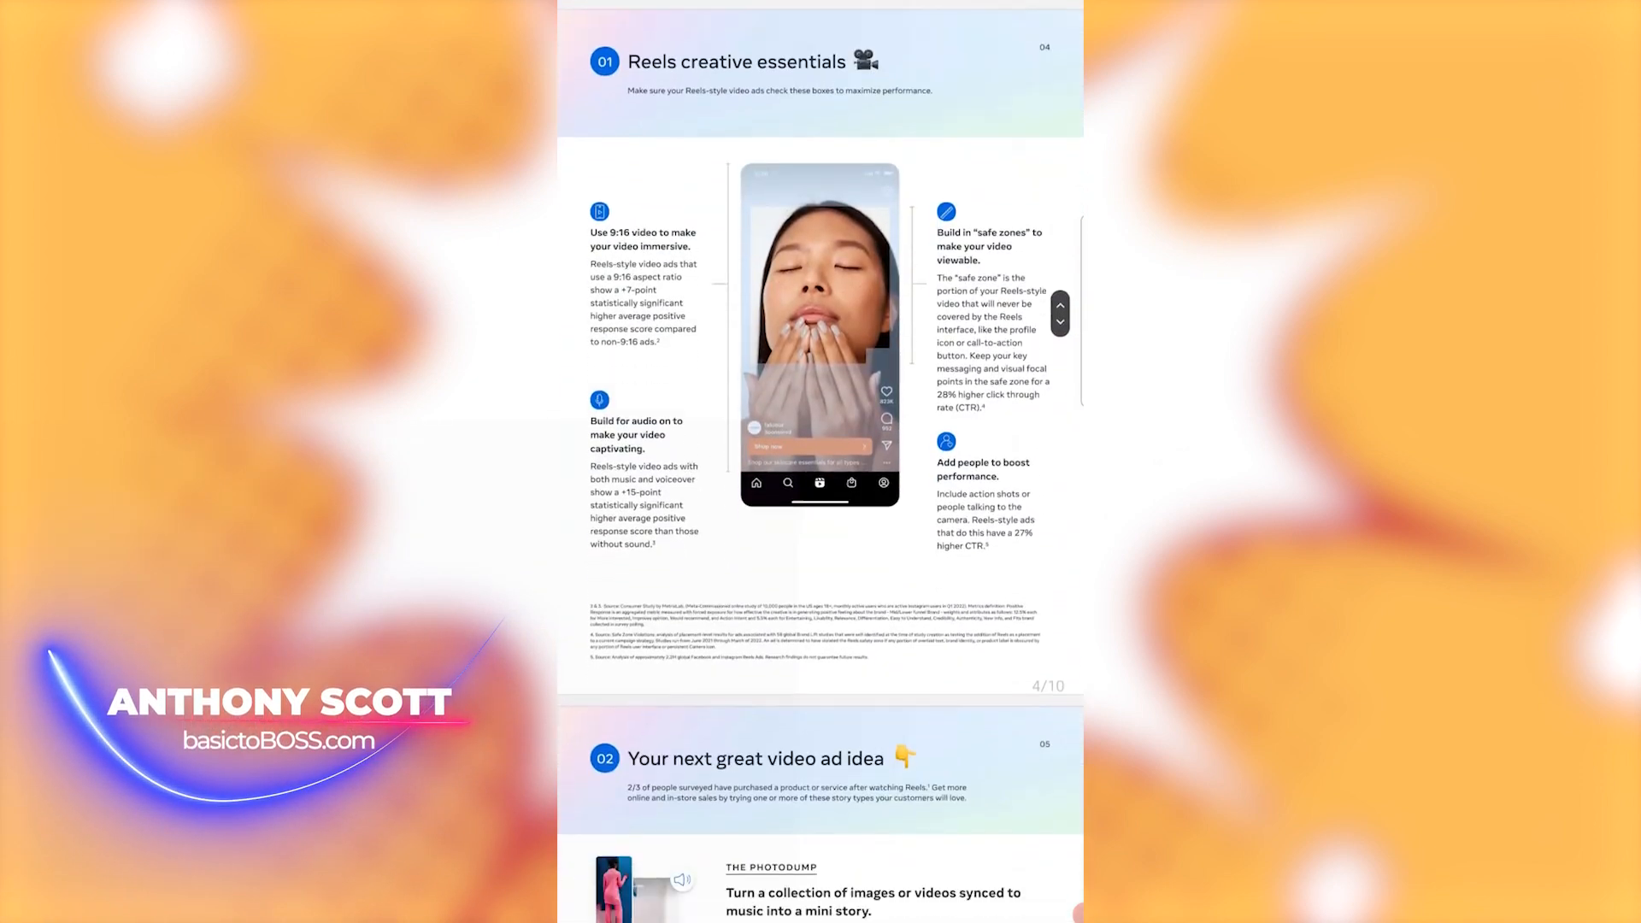
{"action": "scroll", "scroll_direction": "down", "scroll_amount": 3}
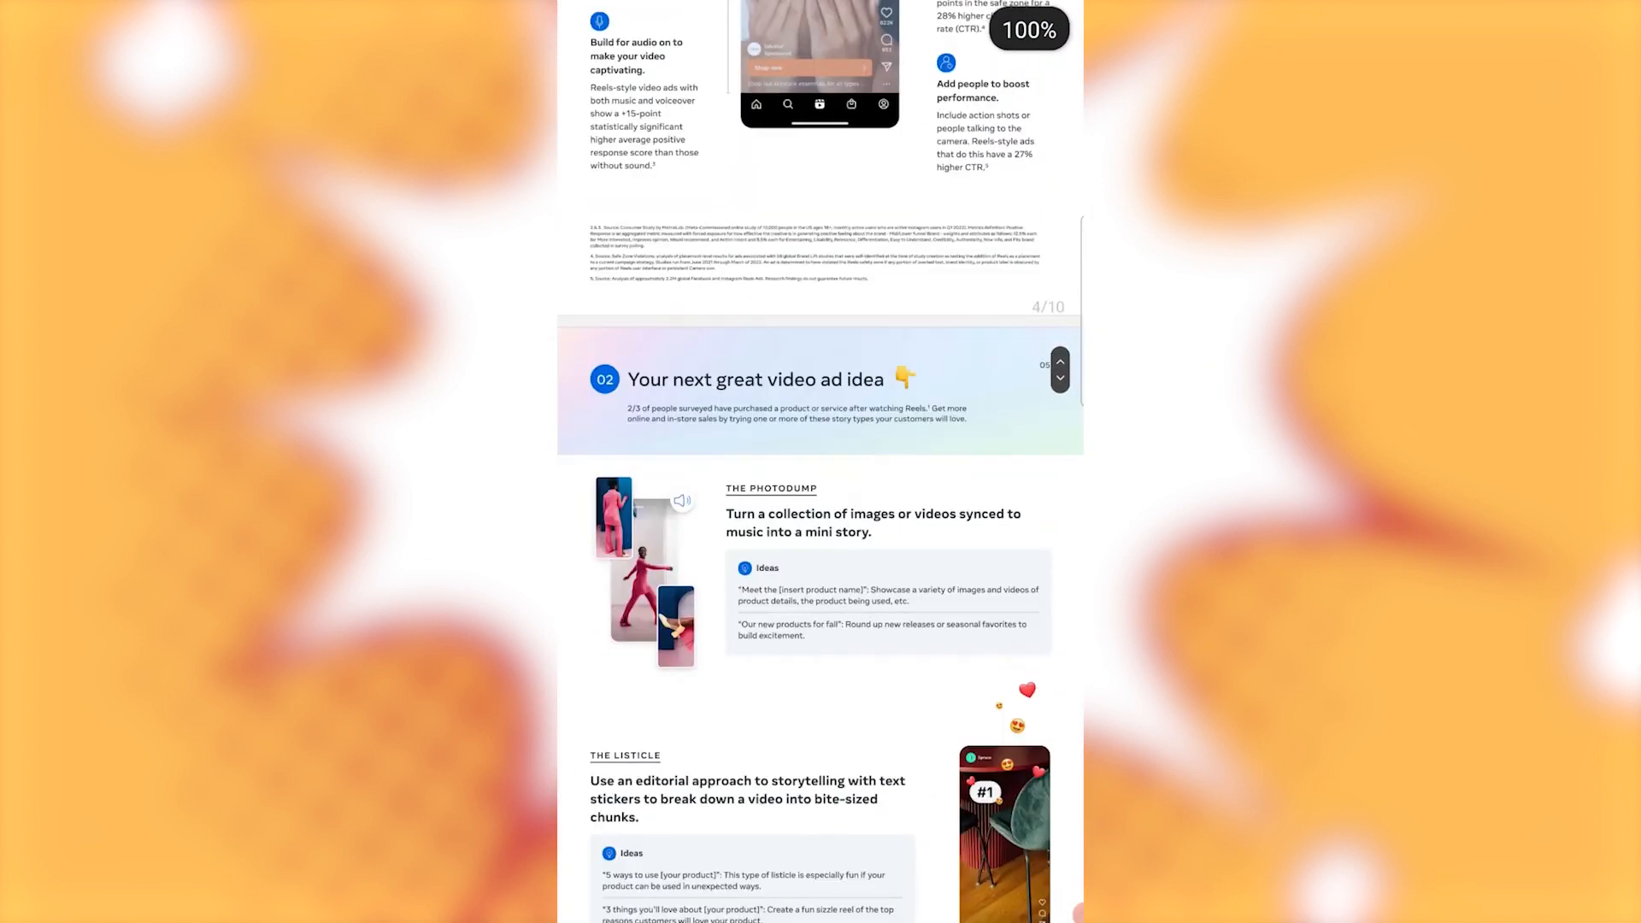
{"action": "scroll", "scroll_direction": "down", "scroll_amount": 3}
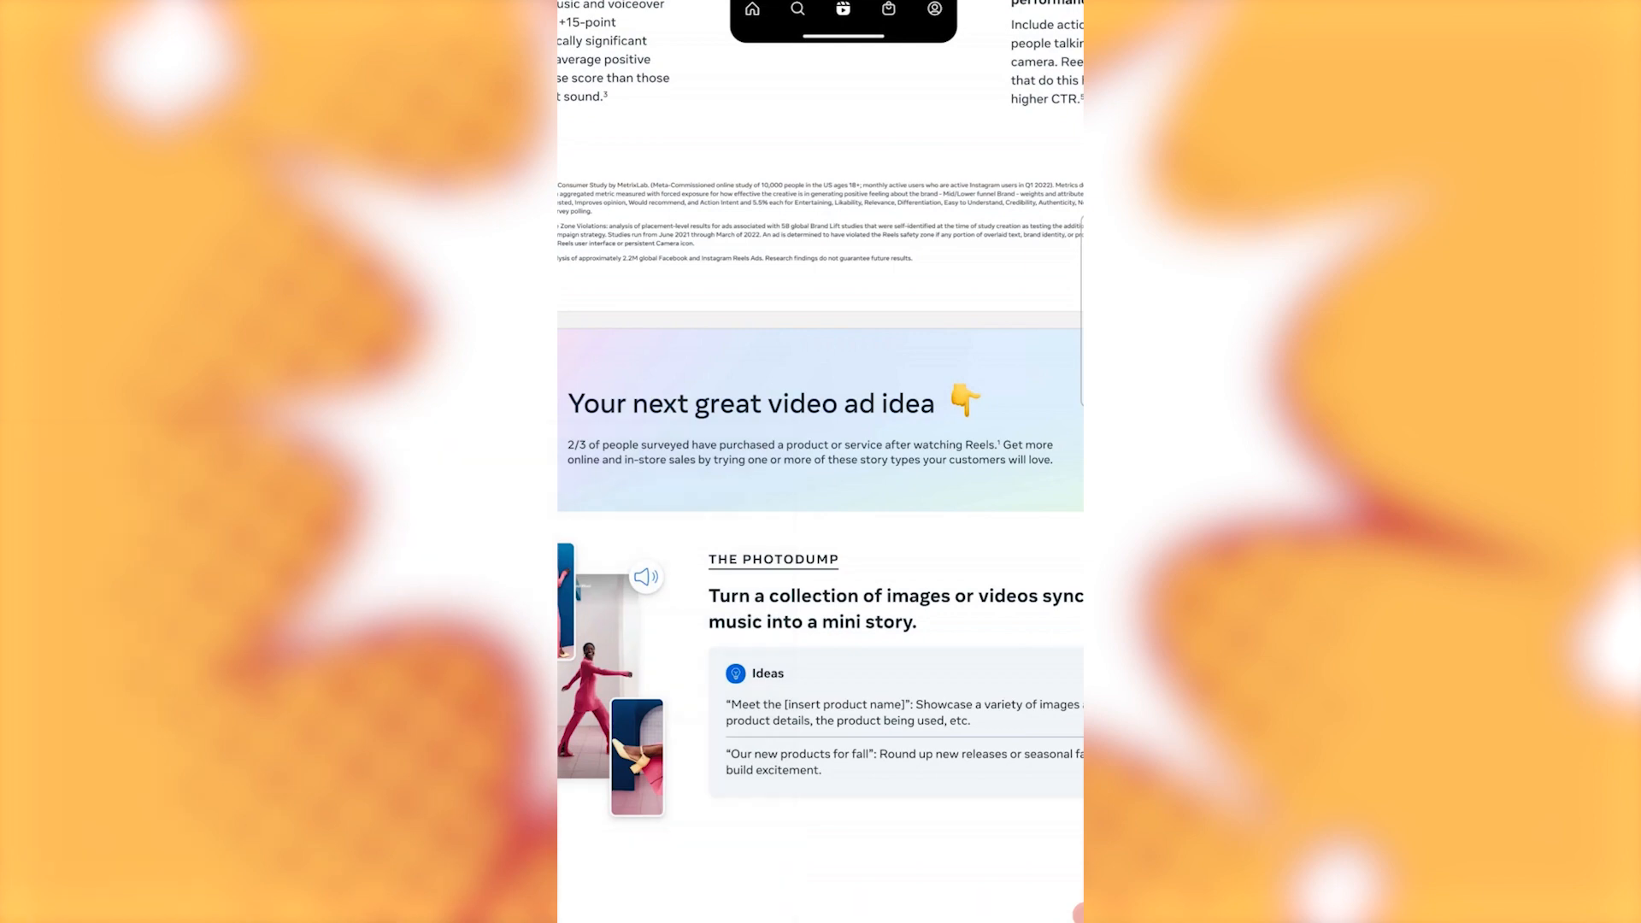
{"action": "scroll", "scroll_direction": "down", "scroll_amount": 3}
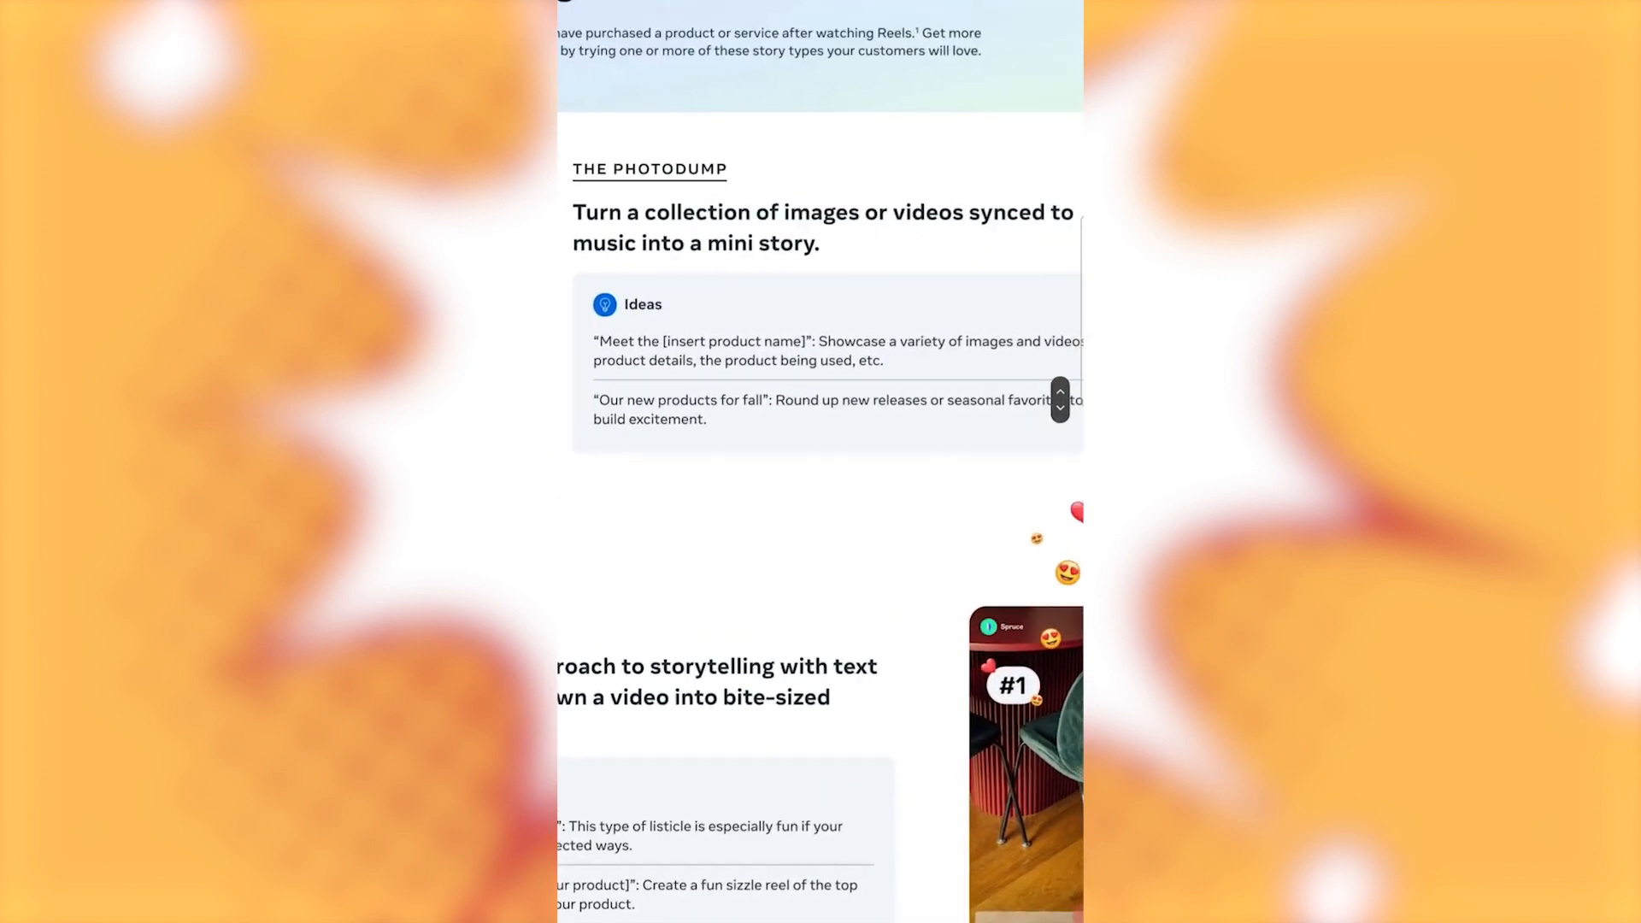
{"action": "scroll", "scroll_direction": "up", "scroll_amount": 3}
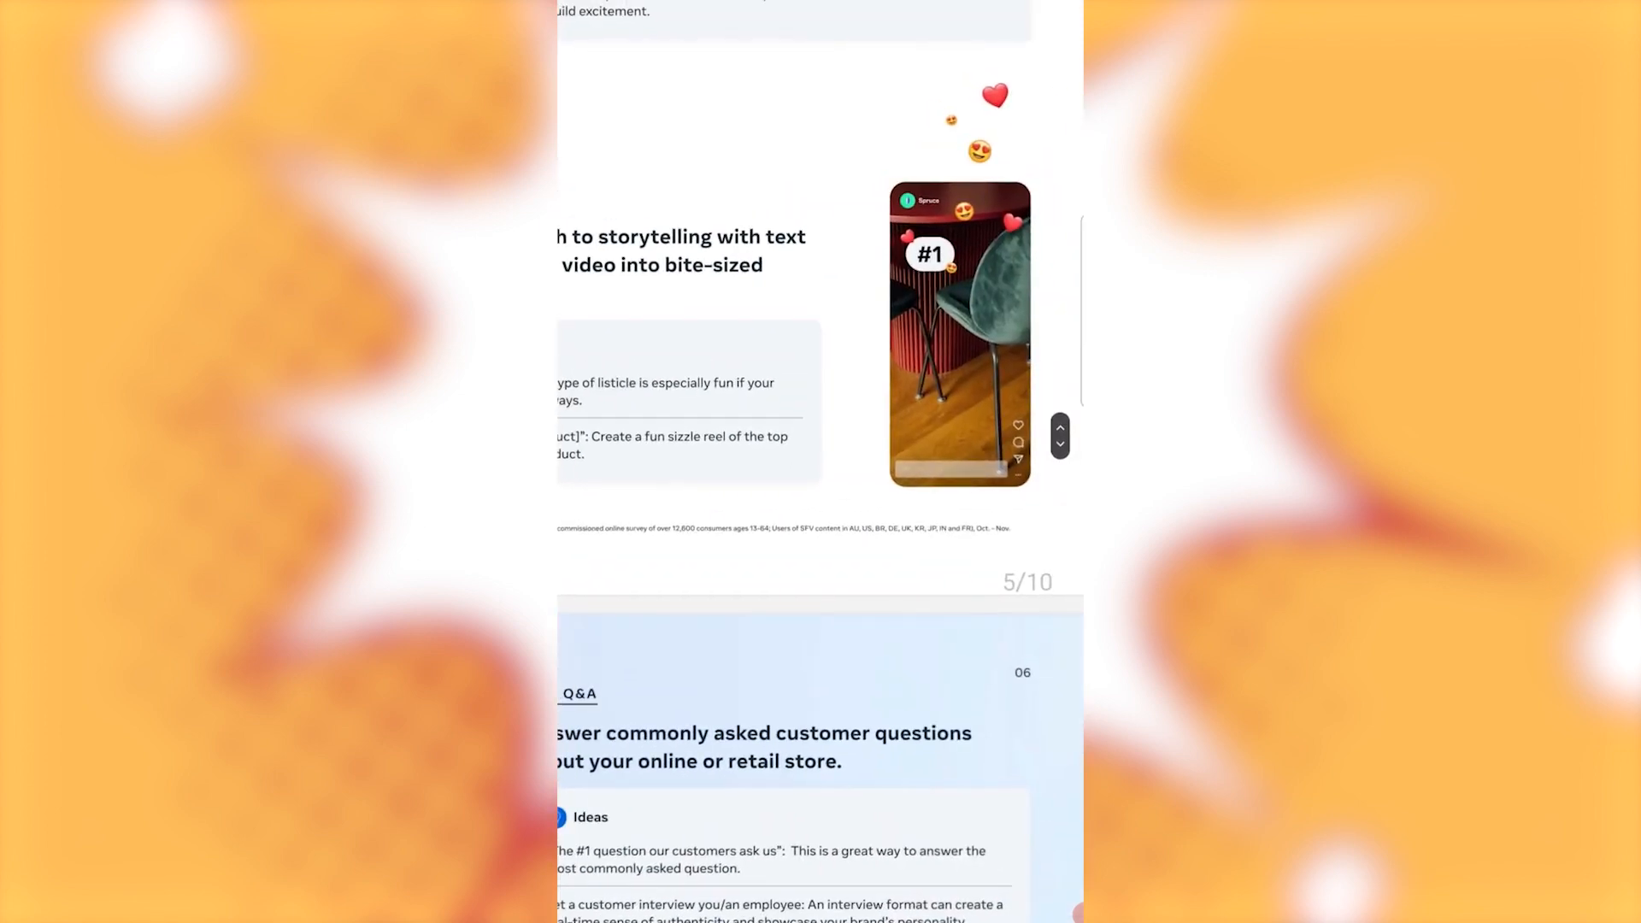
{"action": "scroll", "scroll_direction": "down", "scroll_amount": 3}
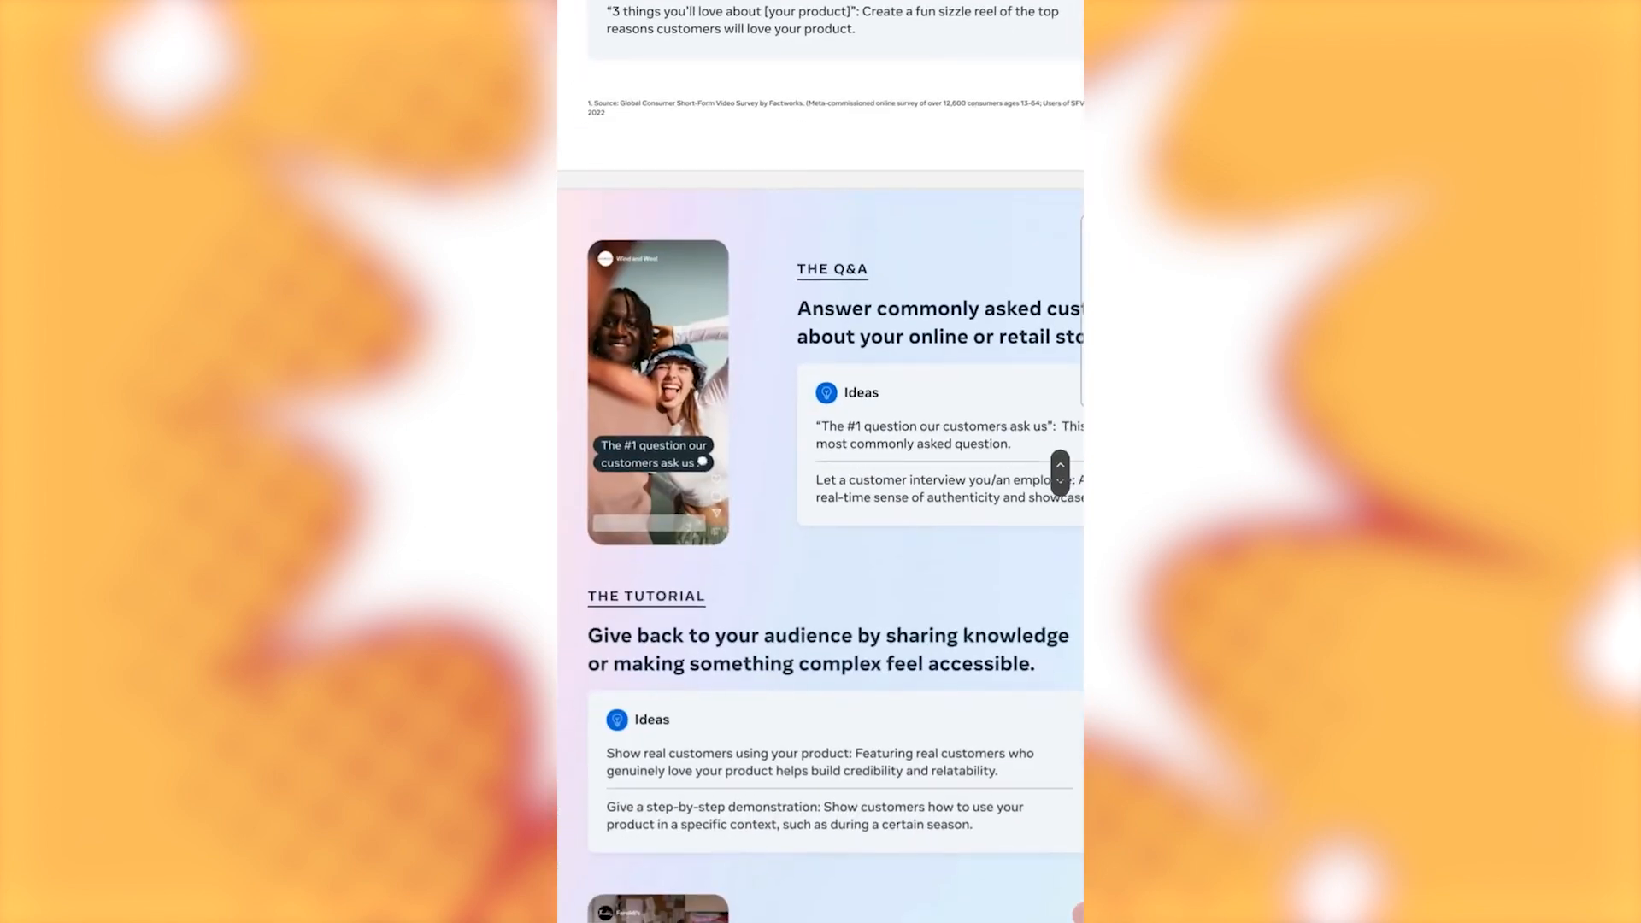
{"action": "scroll", "scroll_direction": "down", "scroll_amount": 3}
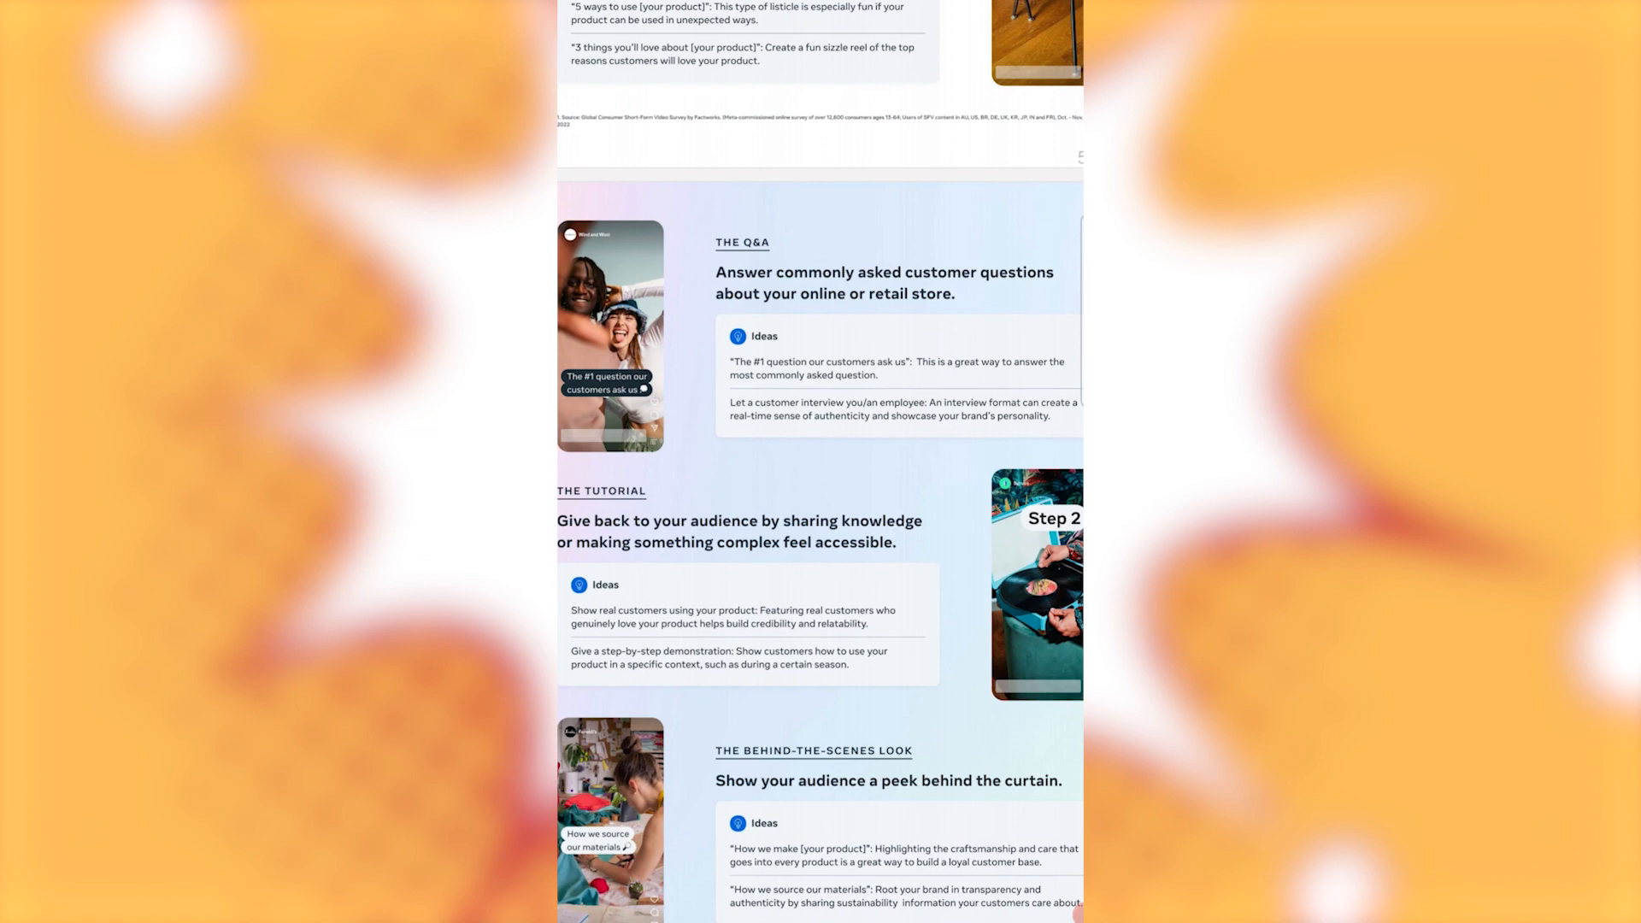
{"action": "scroll", "scroll_direction": "down", "scroll_amount": 3}
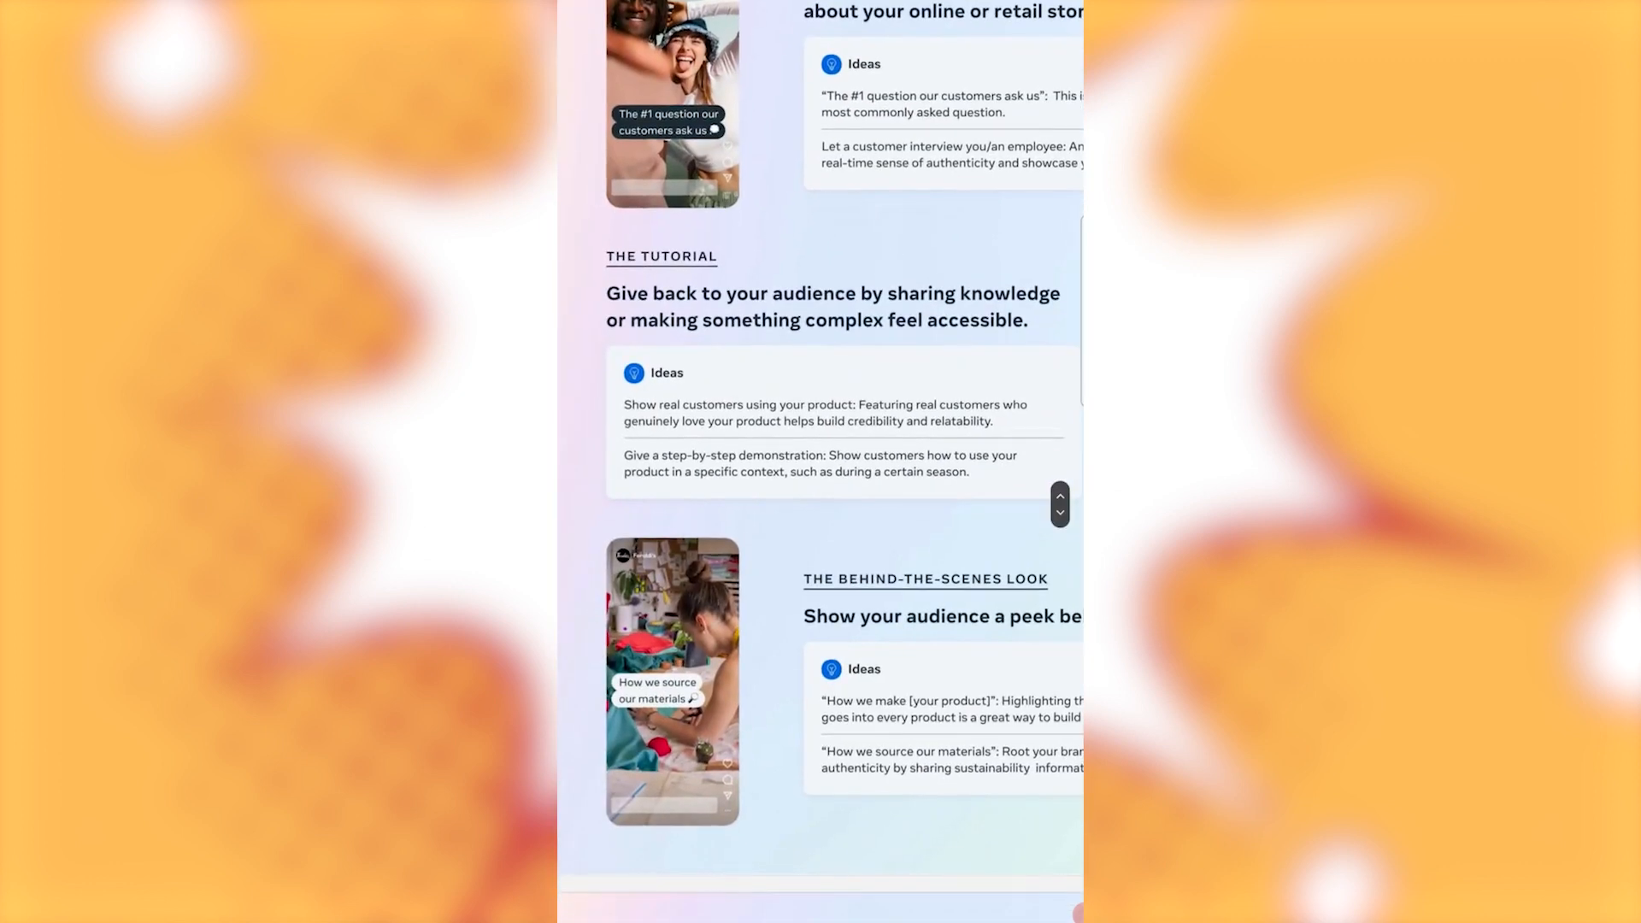
{"action": "scroll", "scroll_direction": "up", "scroll_amount": 3}
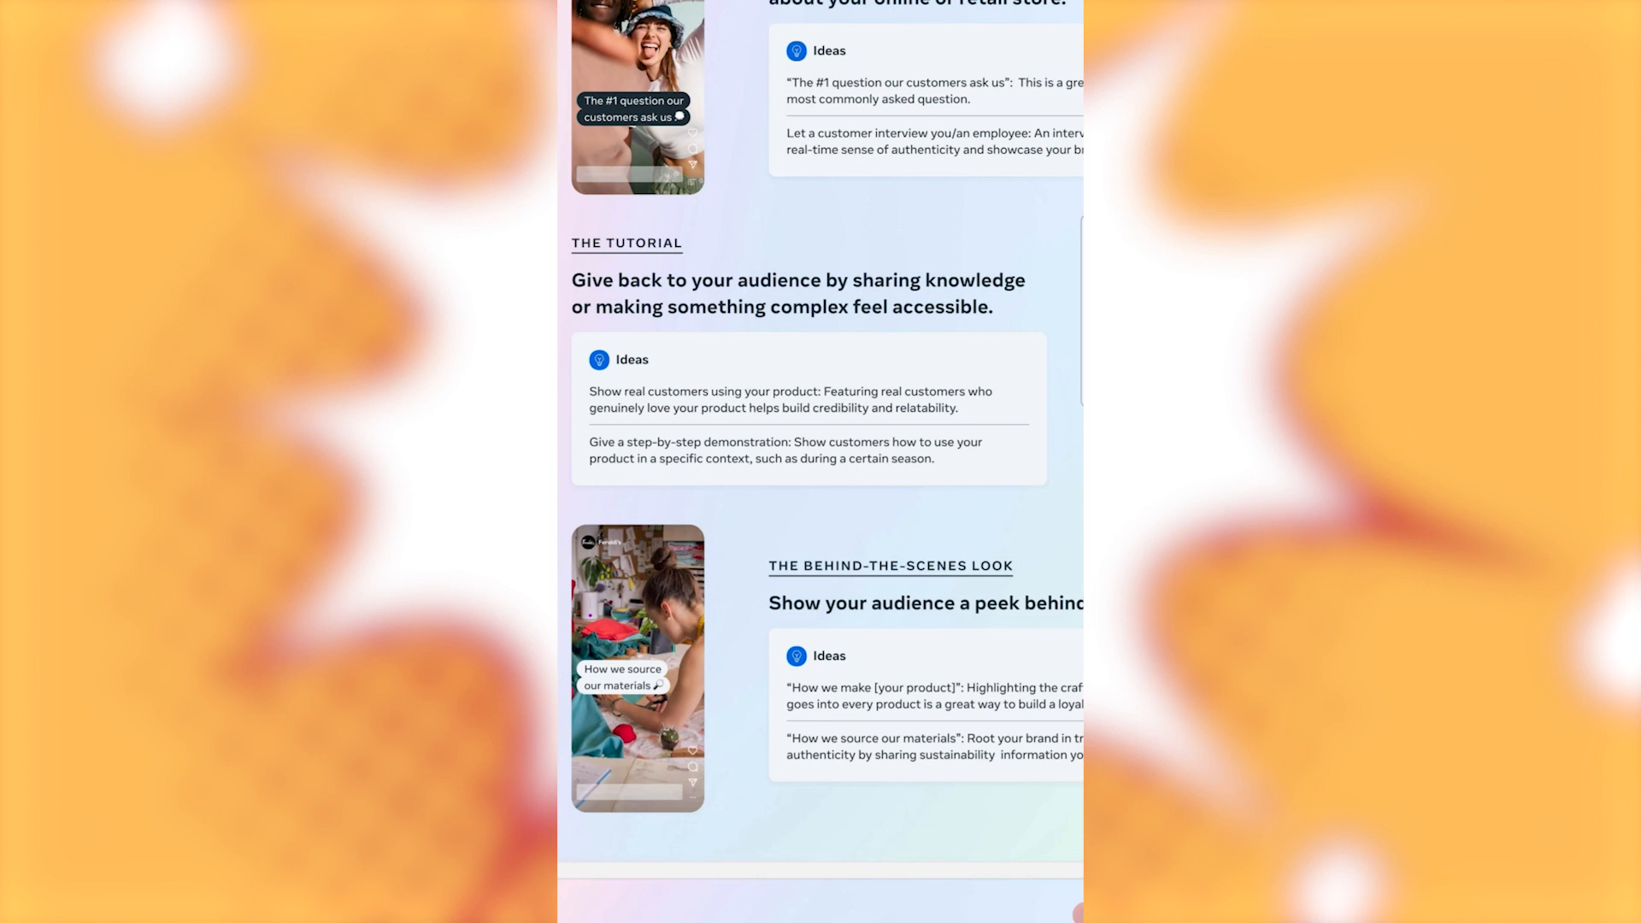
{"action": "scroll", "scroll_direction": "down", "scroll_amount": 3}
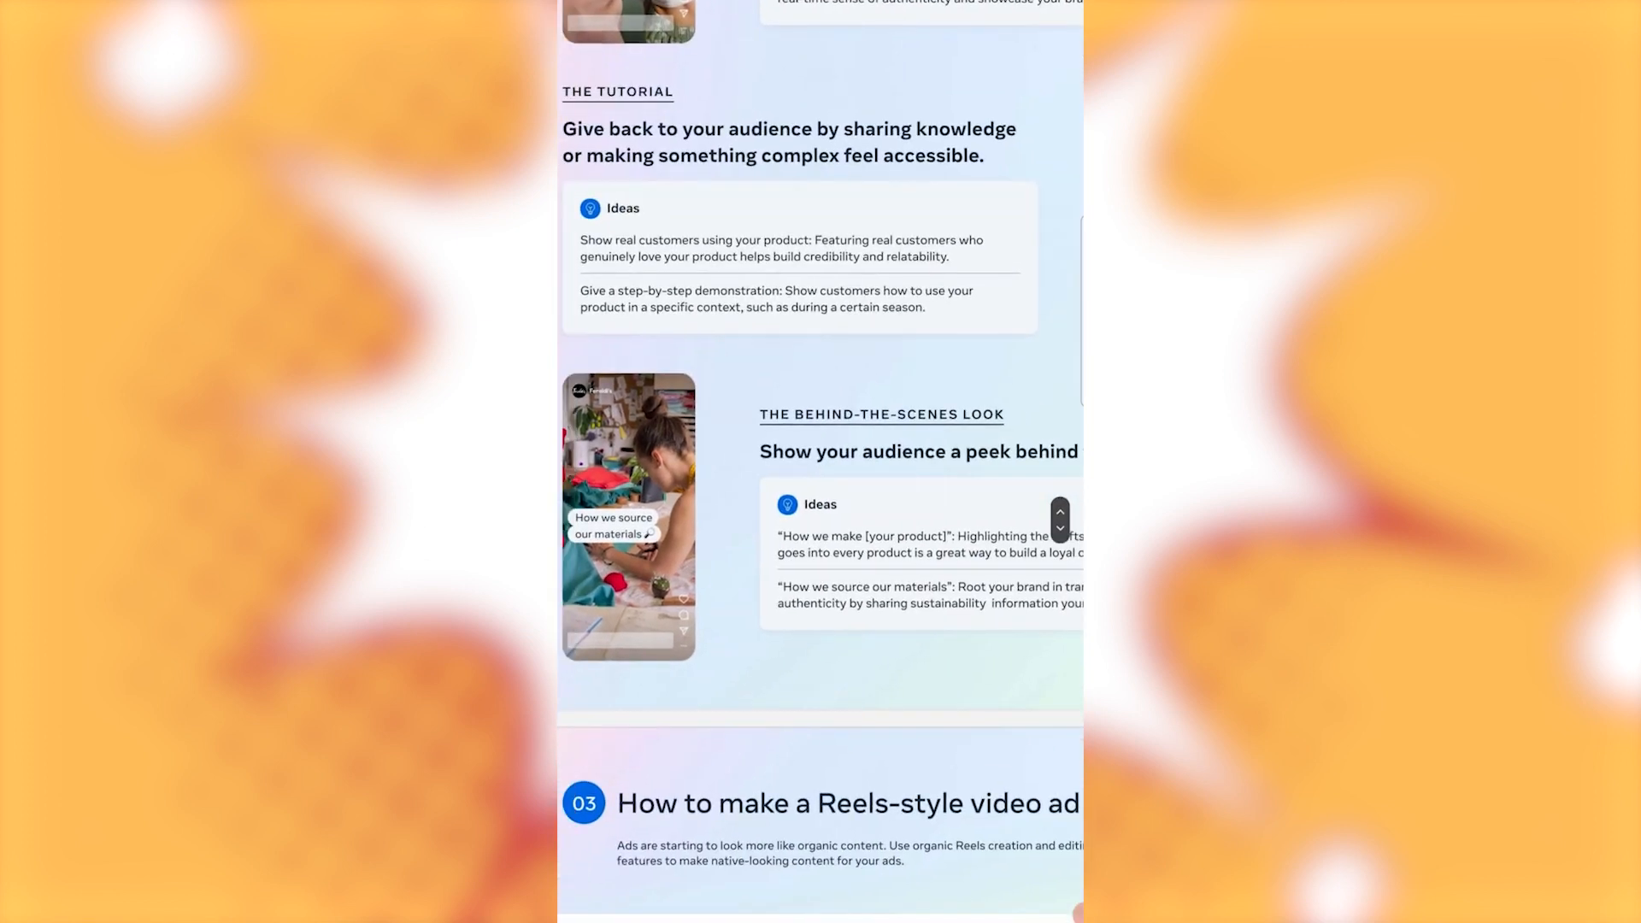
{"action": "scroll", "scroll_direction": "up", "scroll_amount": 3}
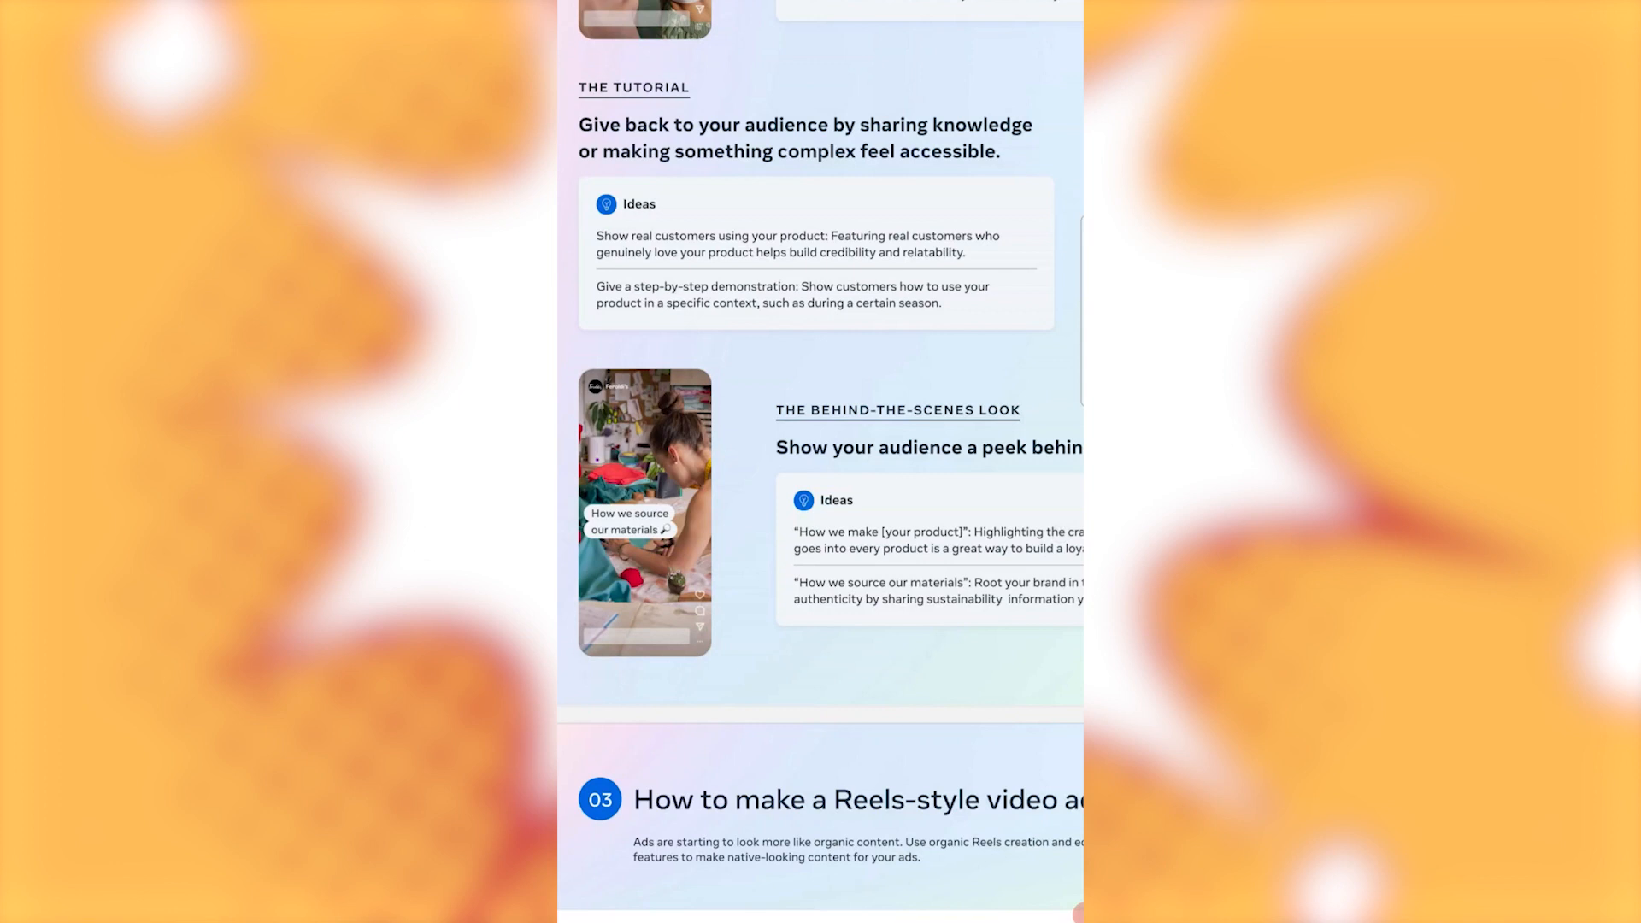
{"action": "scroll", "scroll_direction": "down", "scroll_amount": 3}
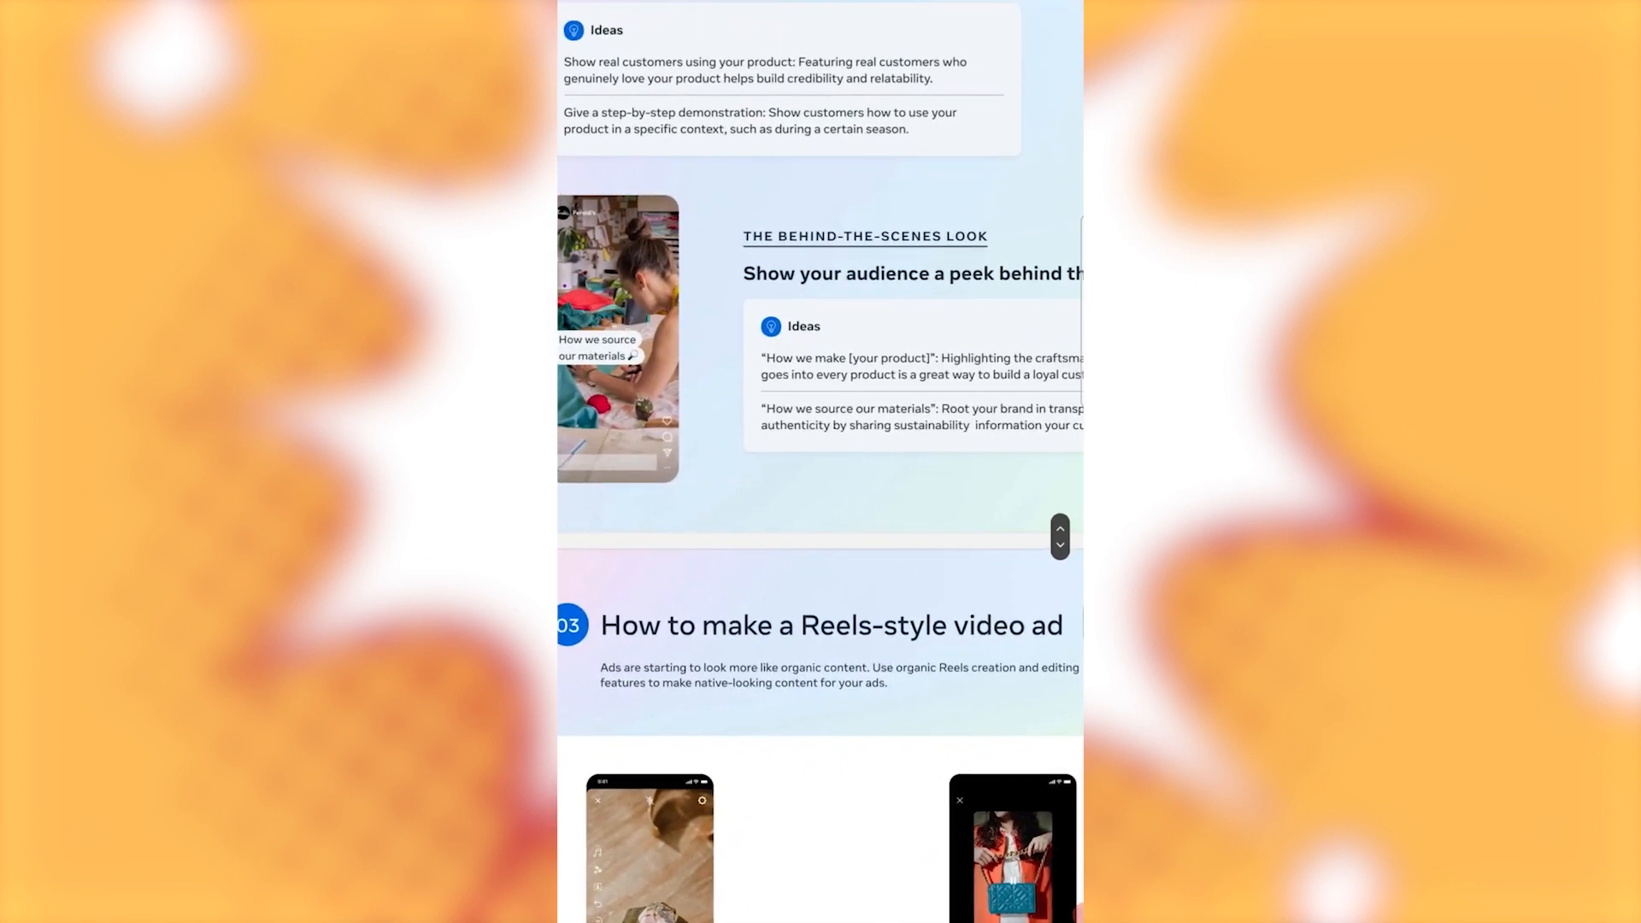
{"action": "scroll", "scroll_direction": "down", "scroll_amount": 3}
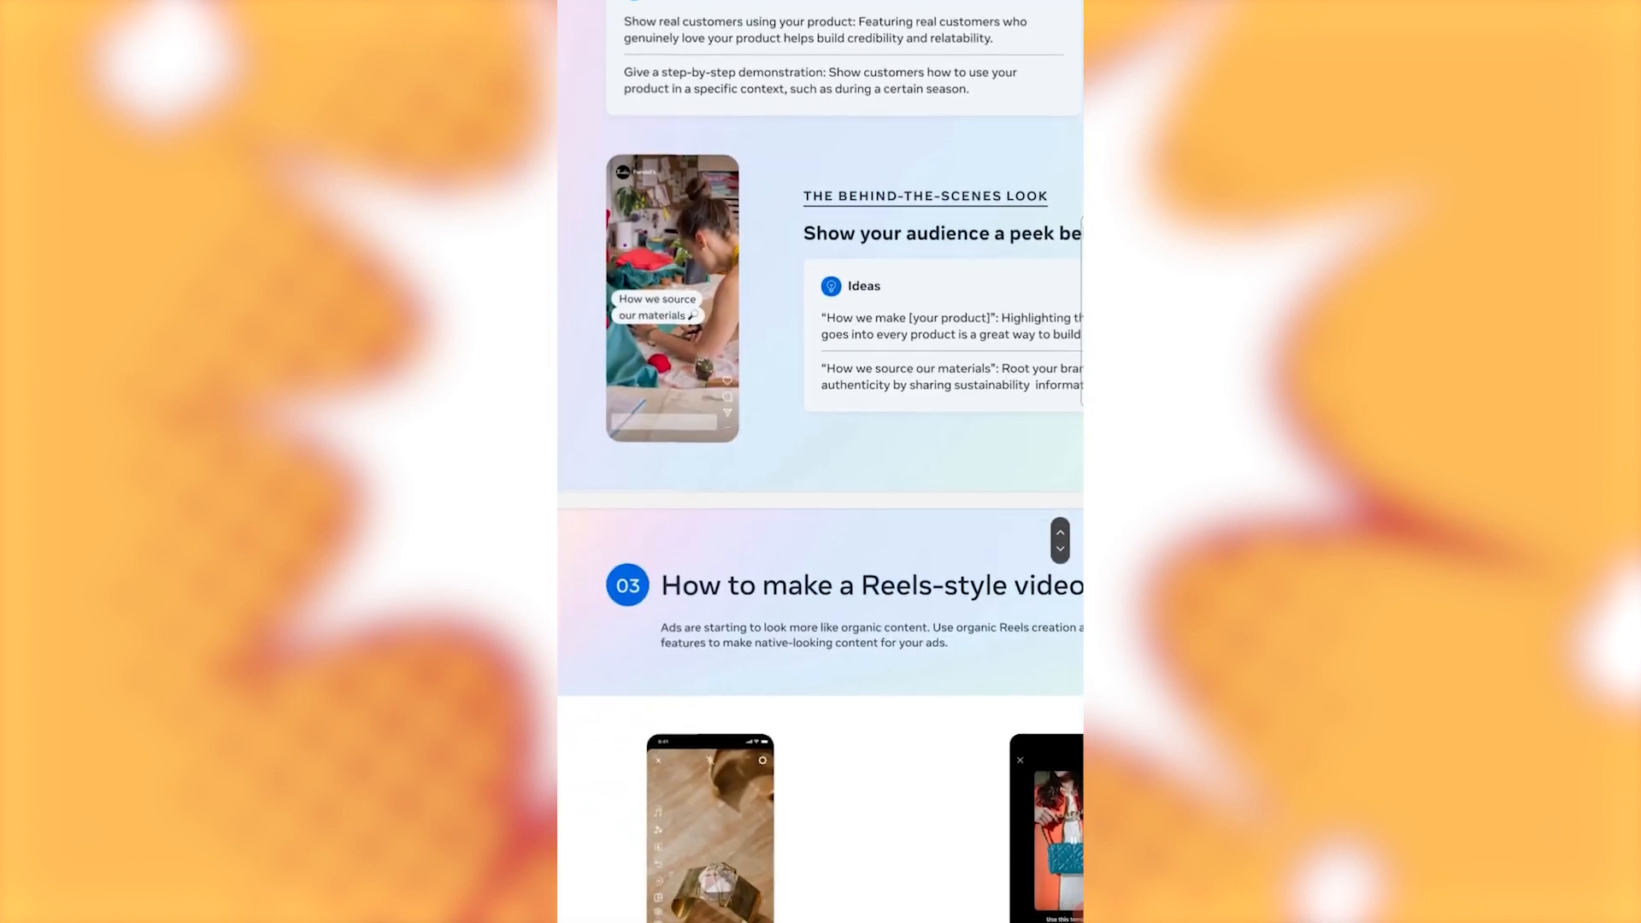
{"action": "scroll", "scroll_direction": "down", "scroll_amount": 3}
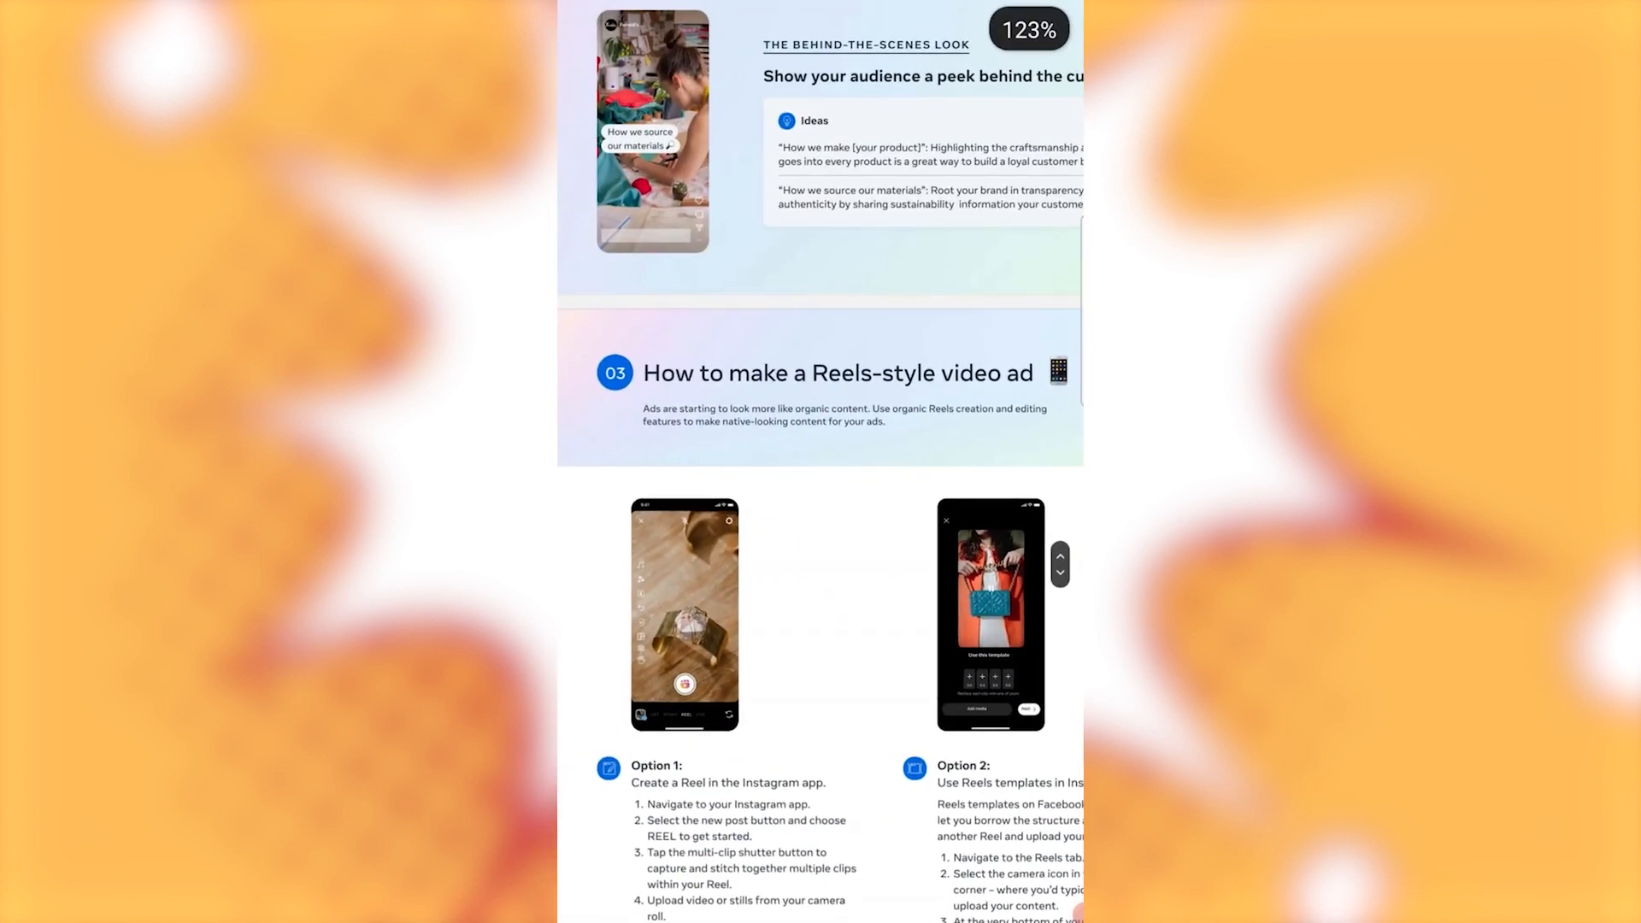
{"action": "scroll", "scroll_direction": "down", "scroll_amount": 3}
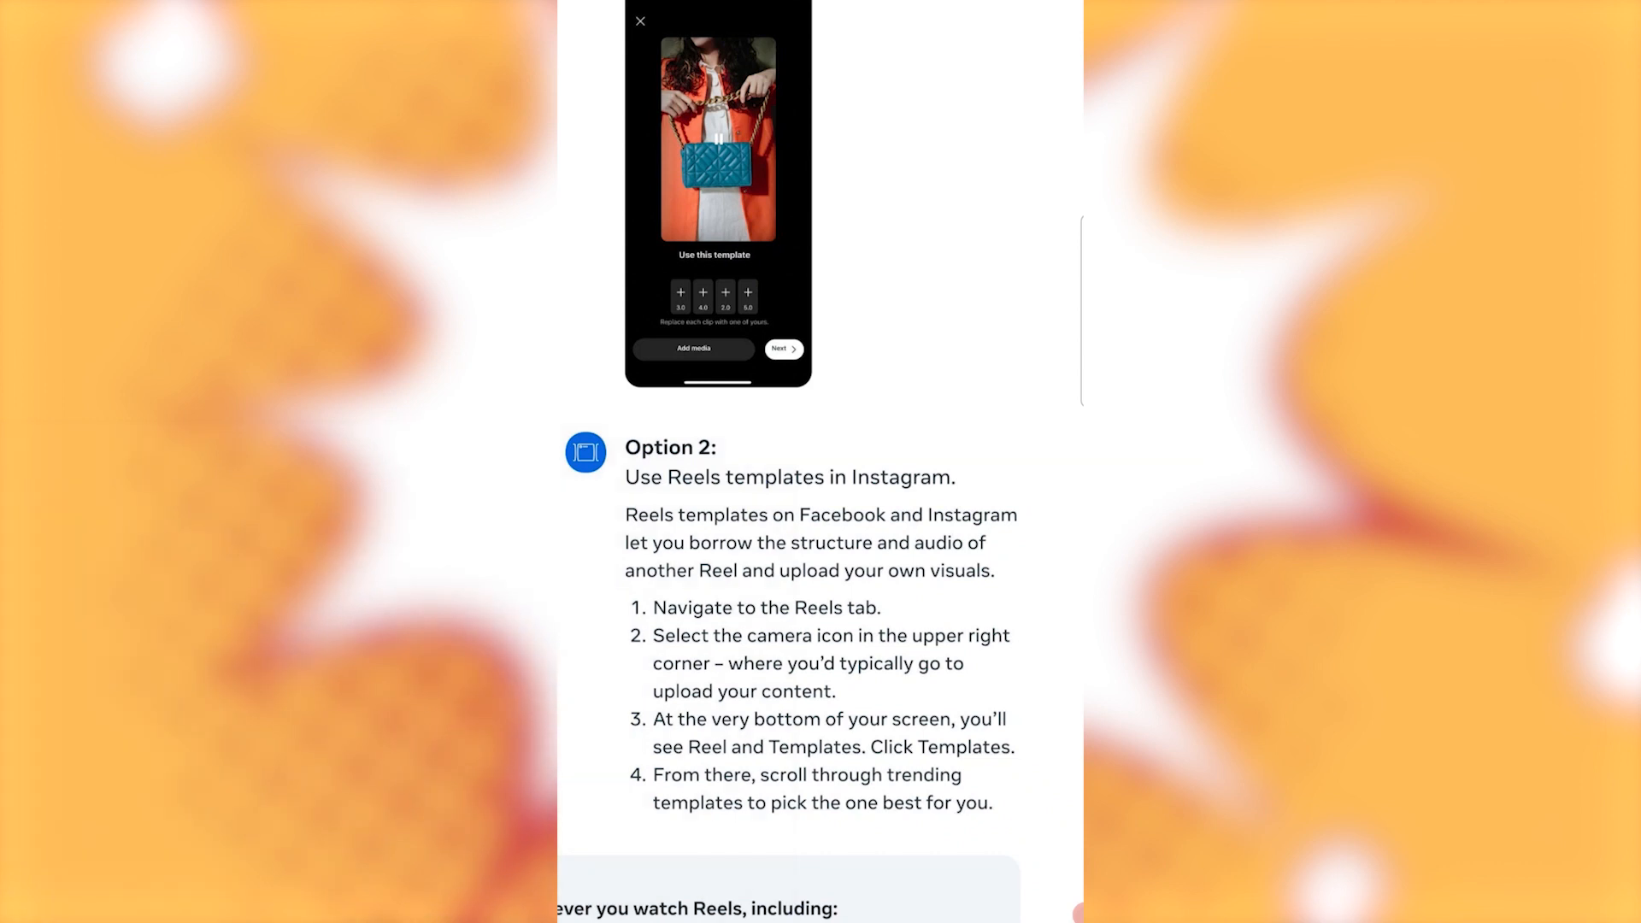
{"action": "scroll", "scroll_direction": "down", "scroll_amount": 3}
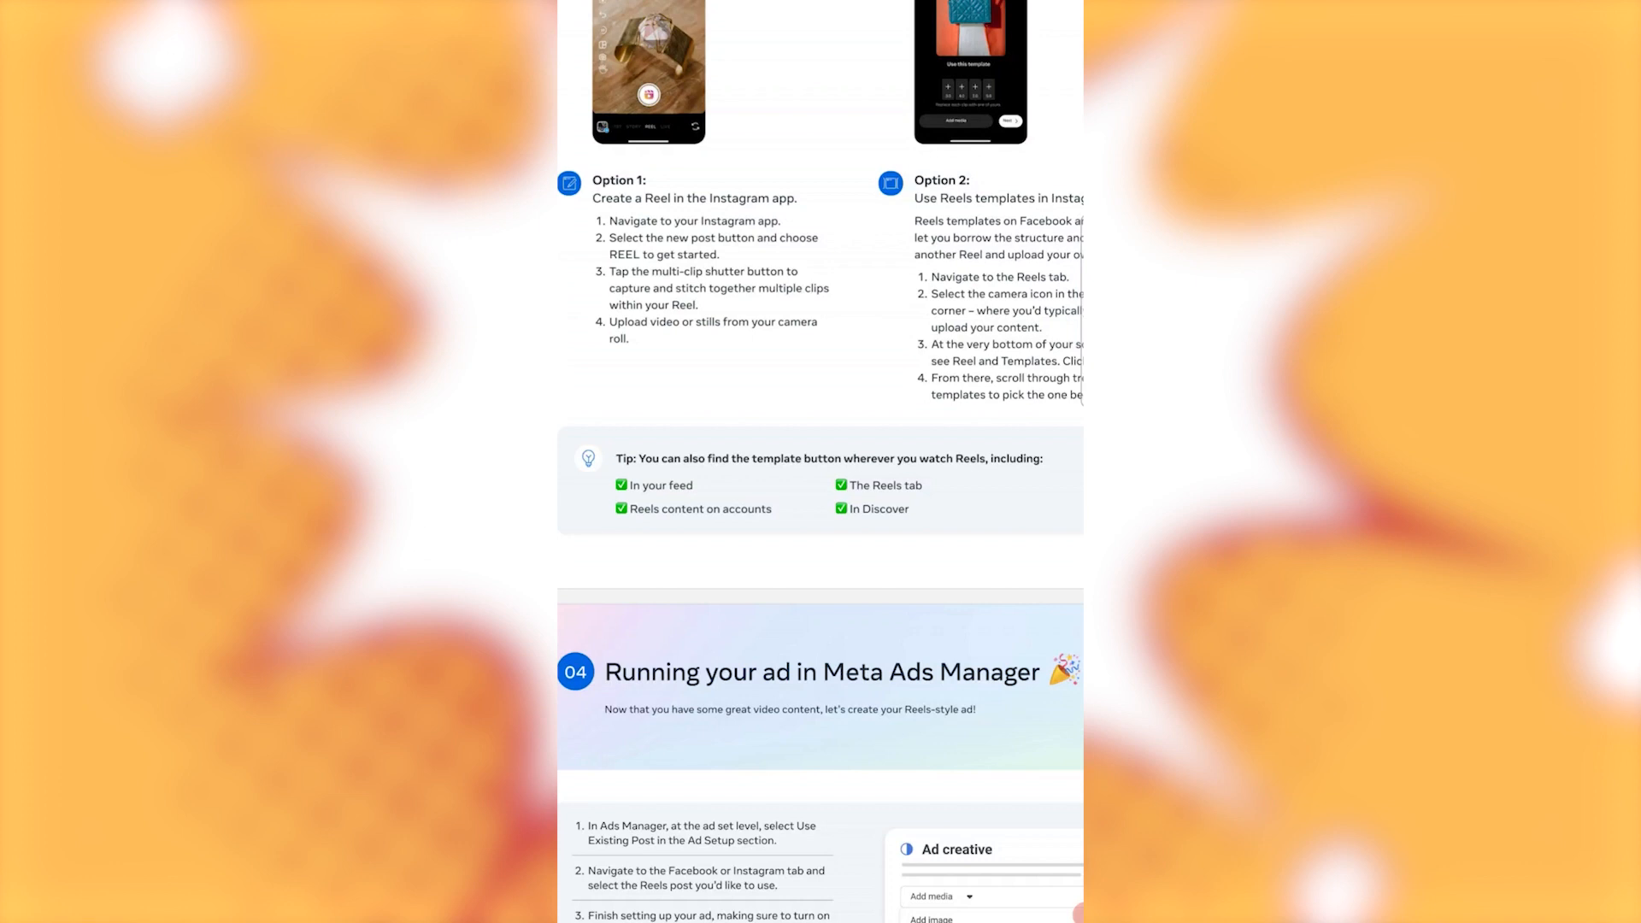
{"action": "scroll", "scroll_direction": "down", "scroll_amount": 3}
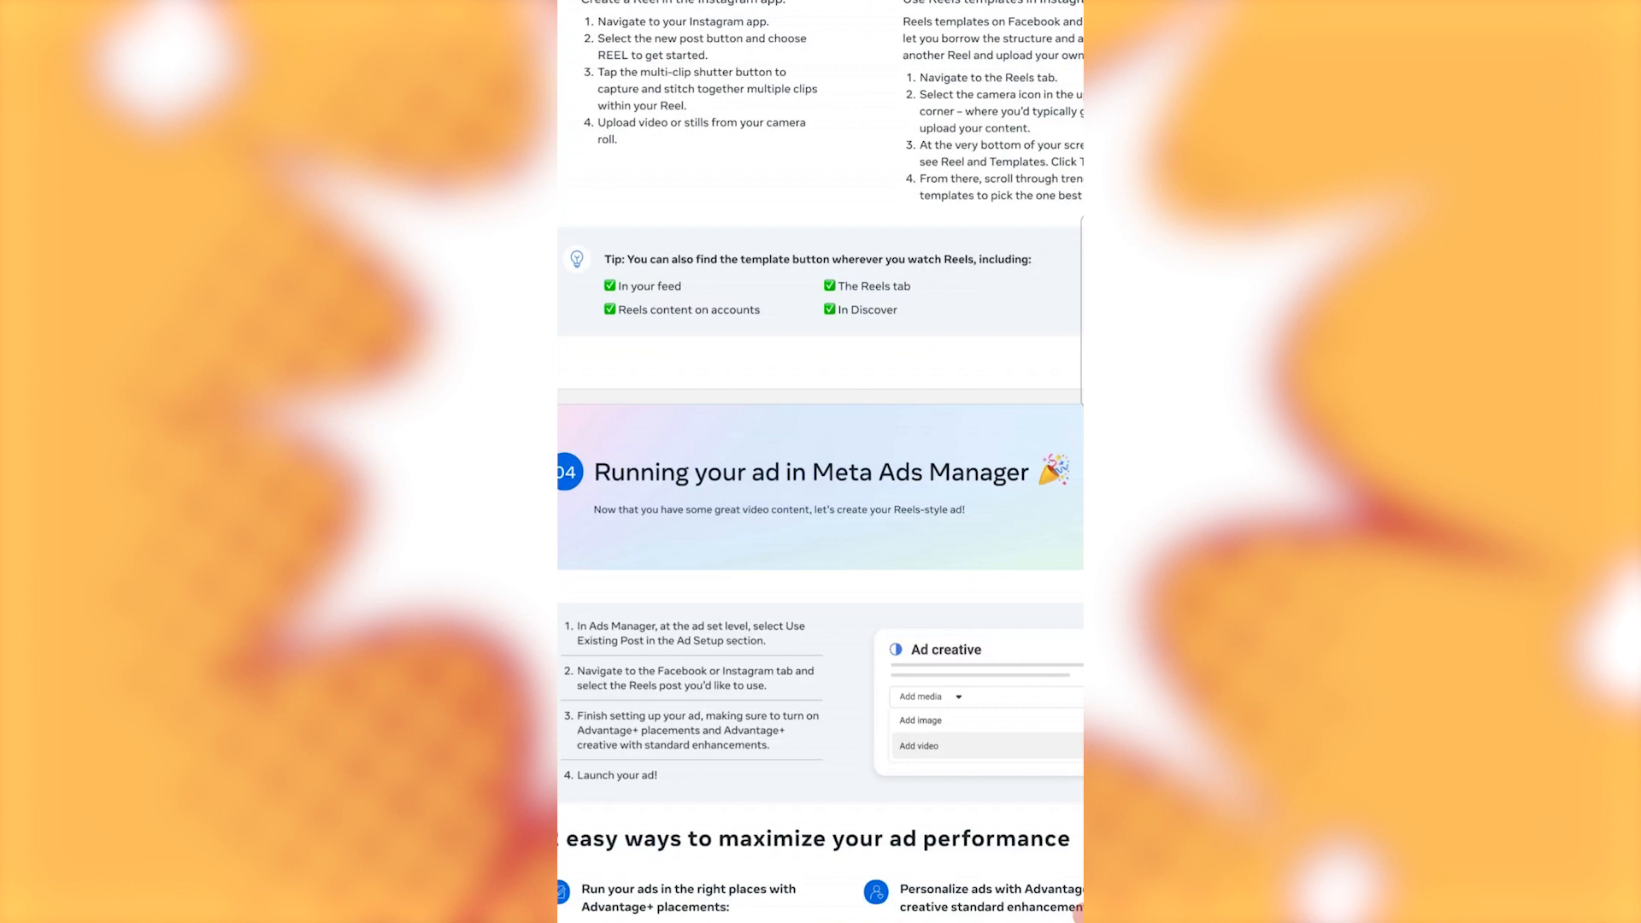
{"action": "scroll", "scroll_direction": "down", "scroll_amount": 3}
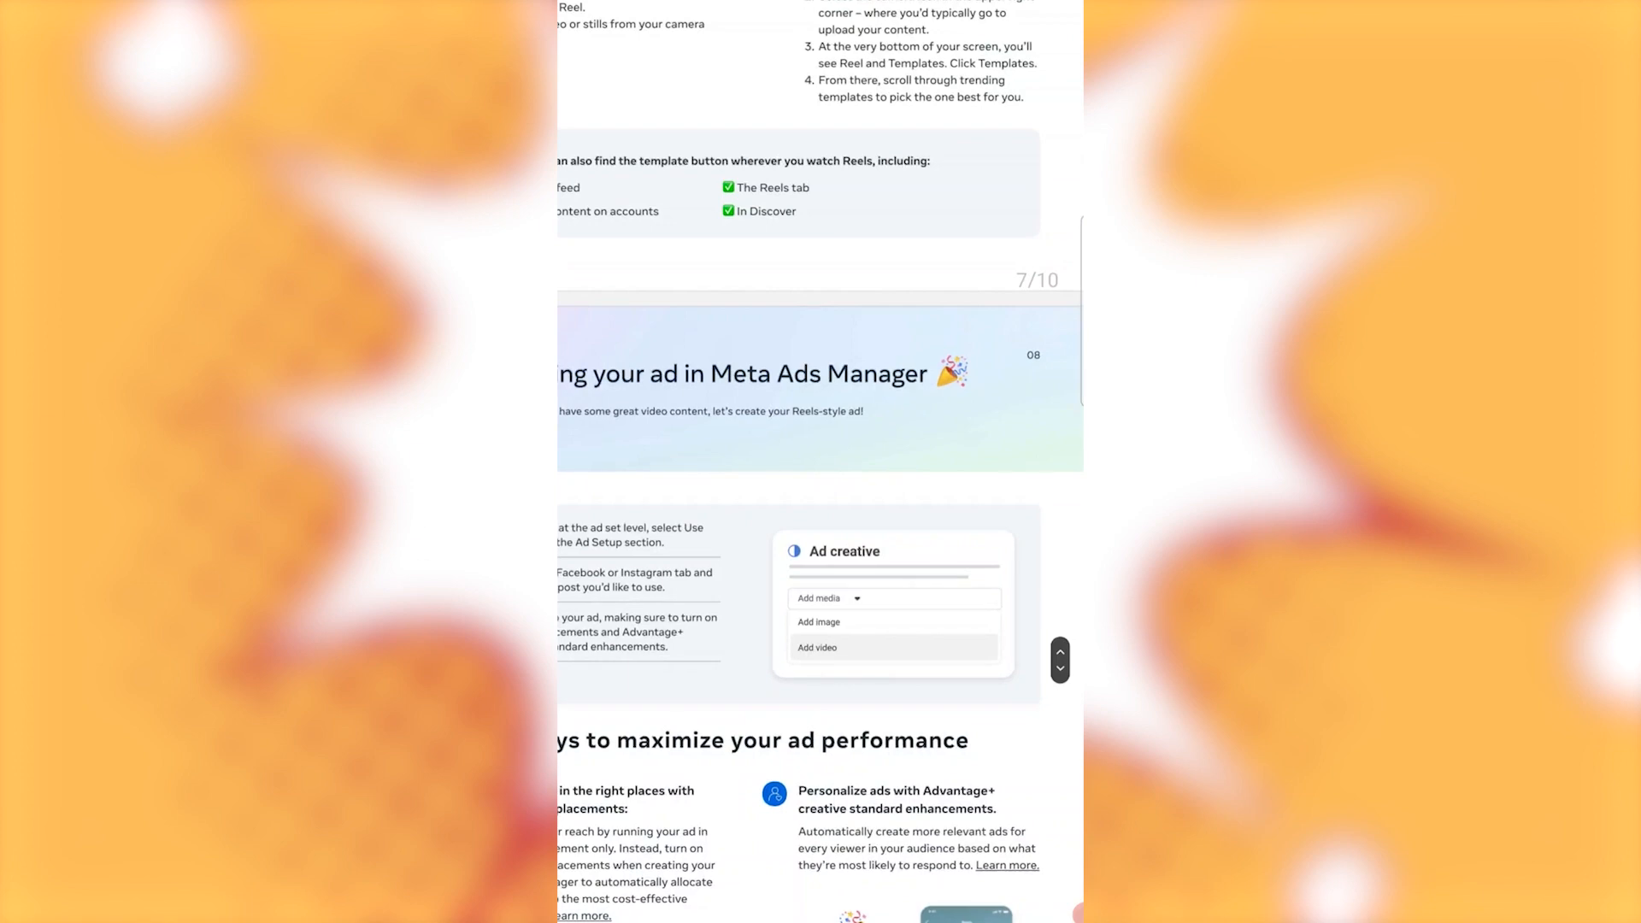
{"action": "scroll", "scroll_direction": "down", "scroll_amount": 3}
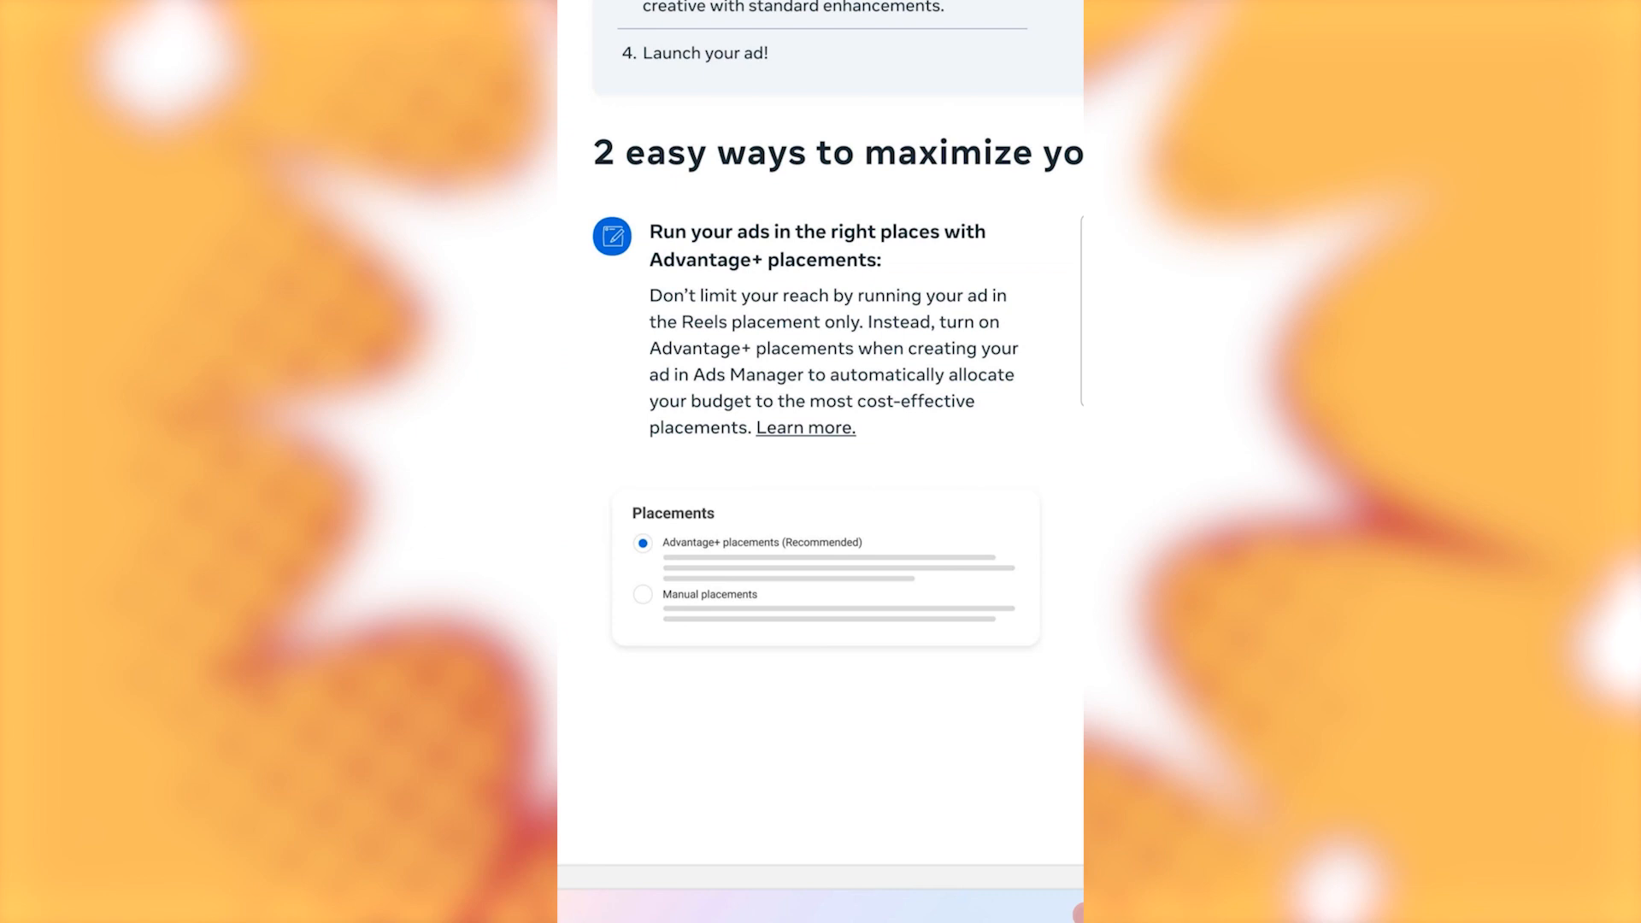
{"action": "scroll", "scroll_direction": "down", "scroll_amount": 3}
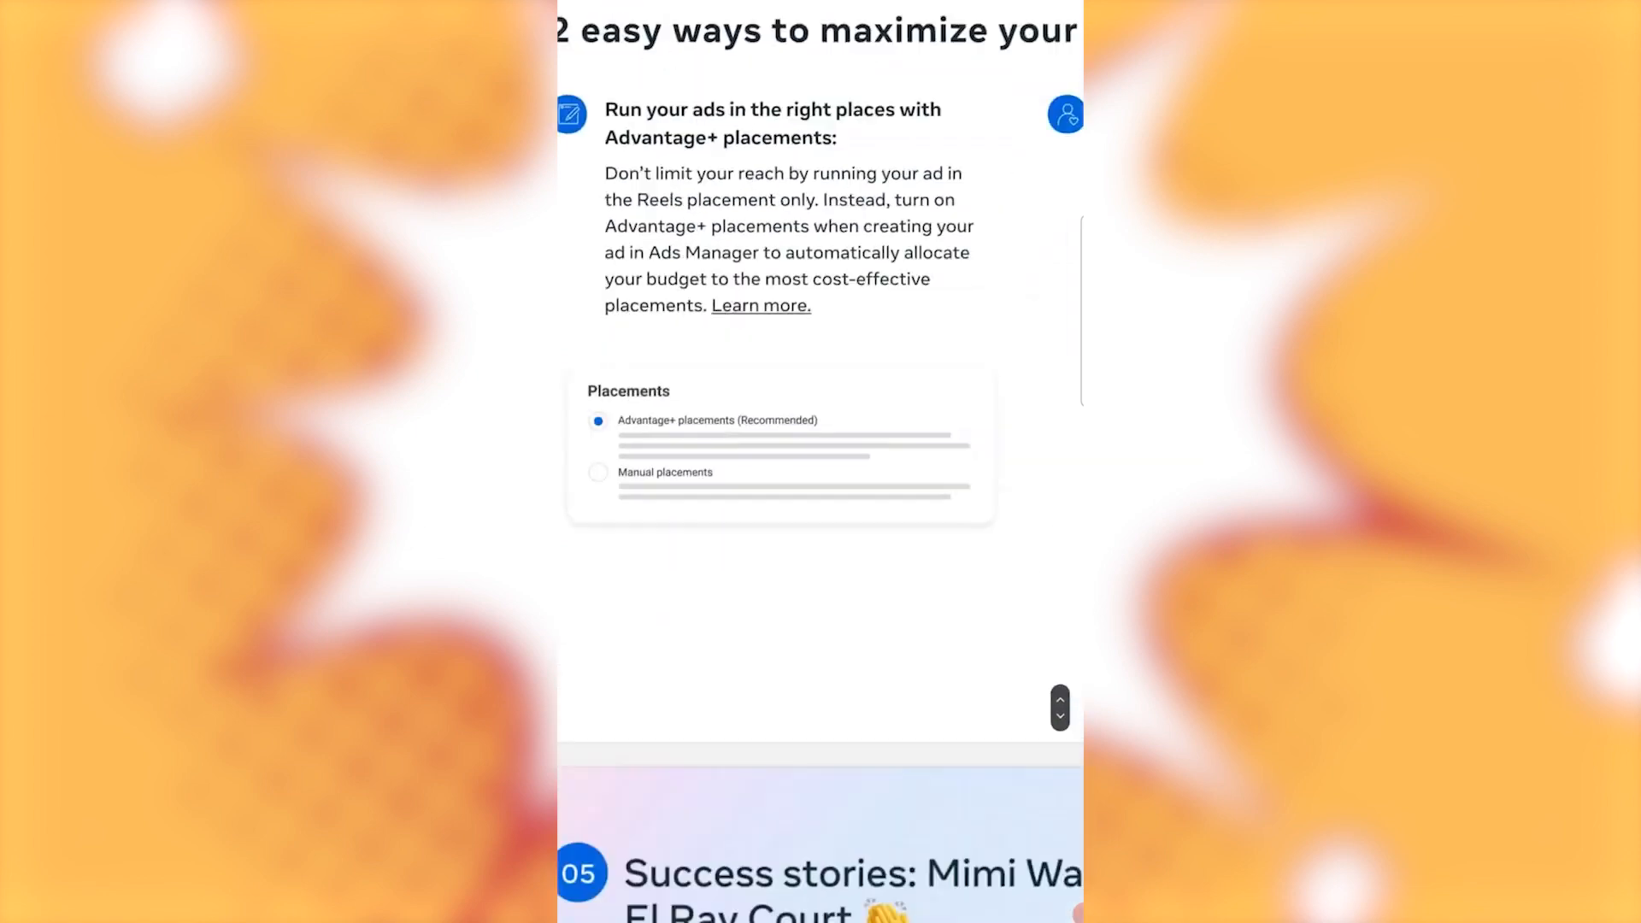
{"action": "scroll", "scroll_direction": "down", "scroll_amount": 3}
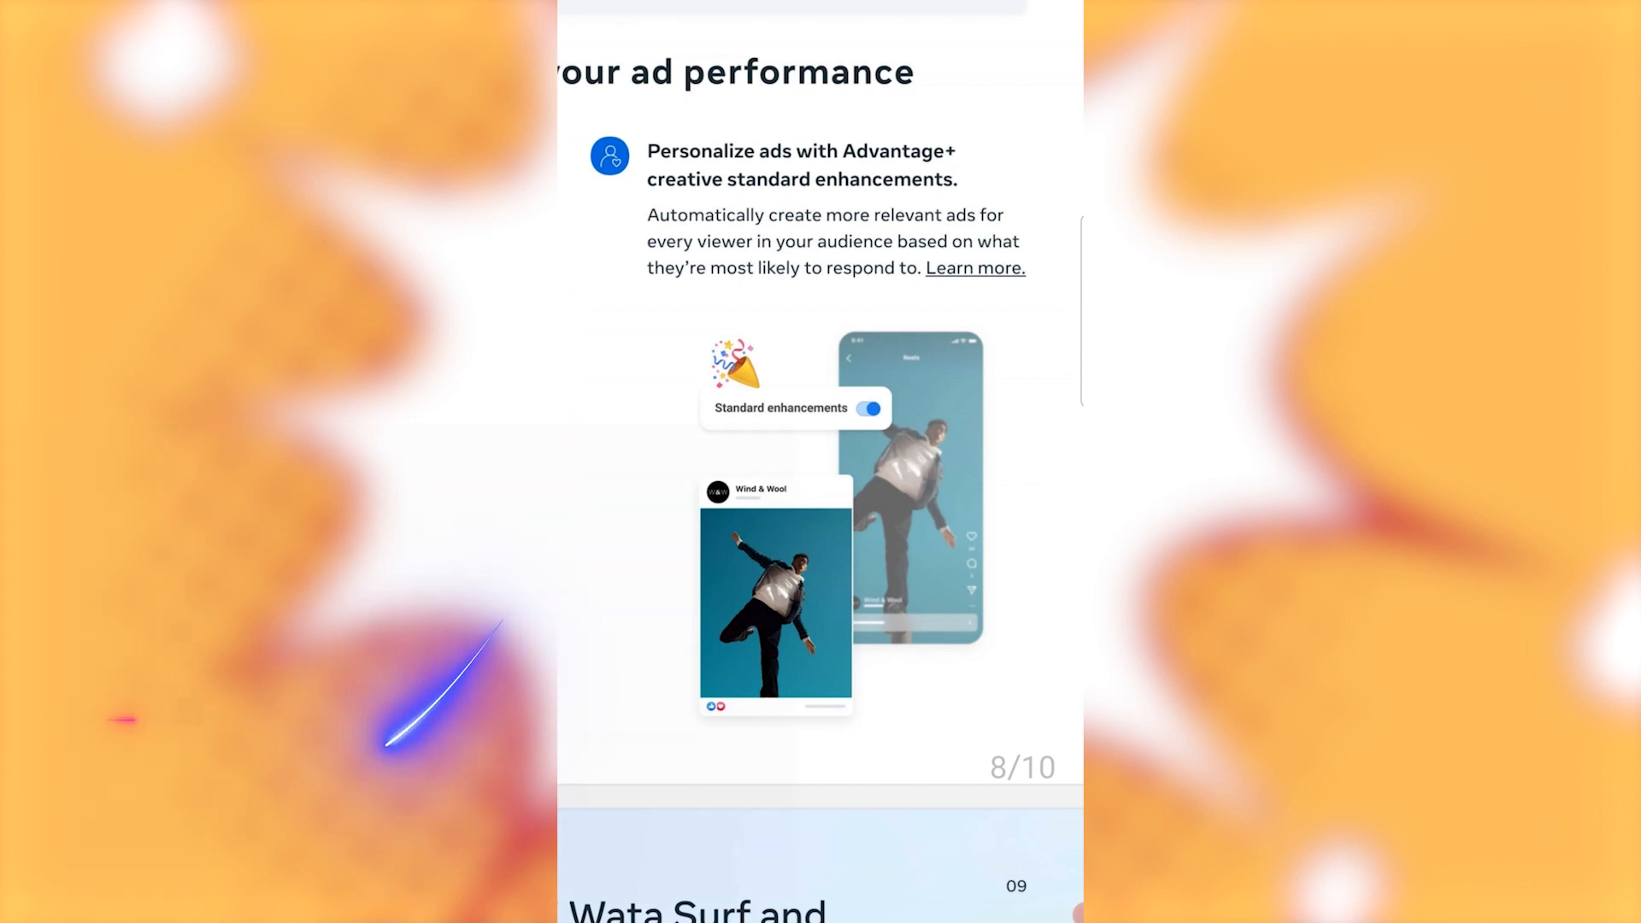
{"action": "scroll", "scroll_direction": "down", "scroll_amount": 3}
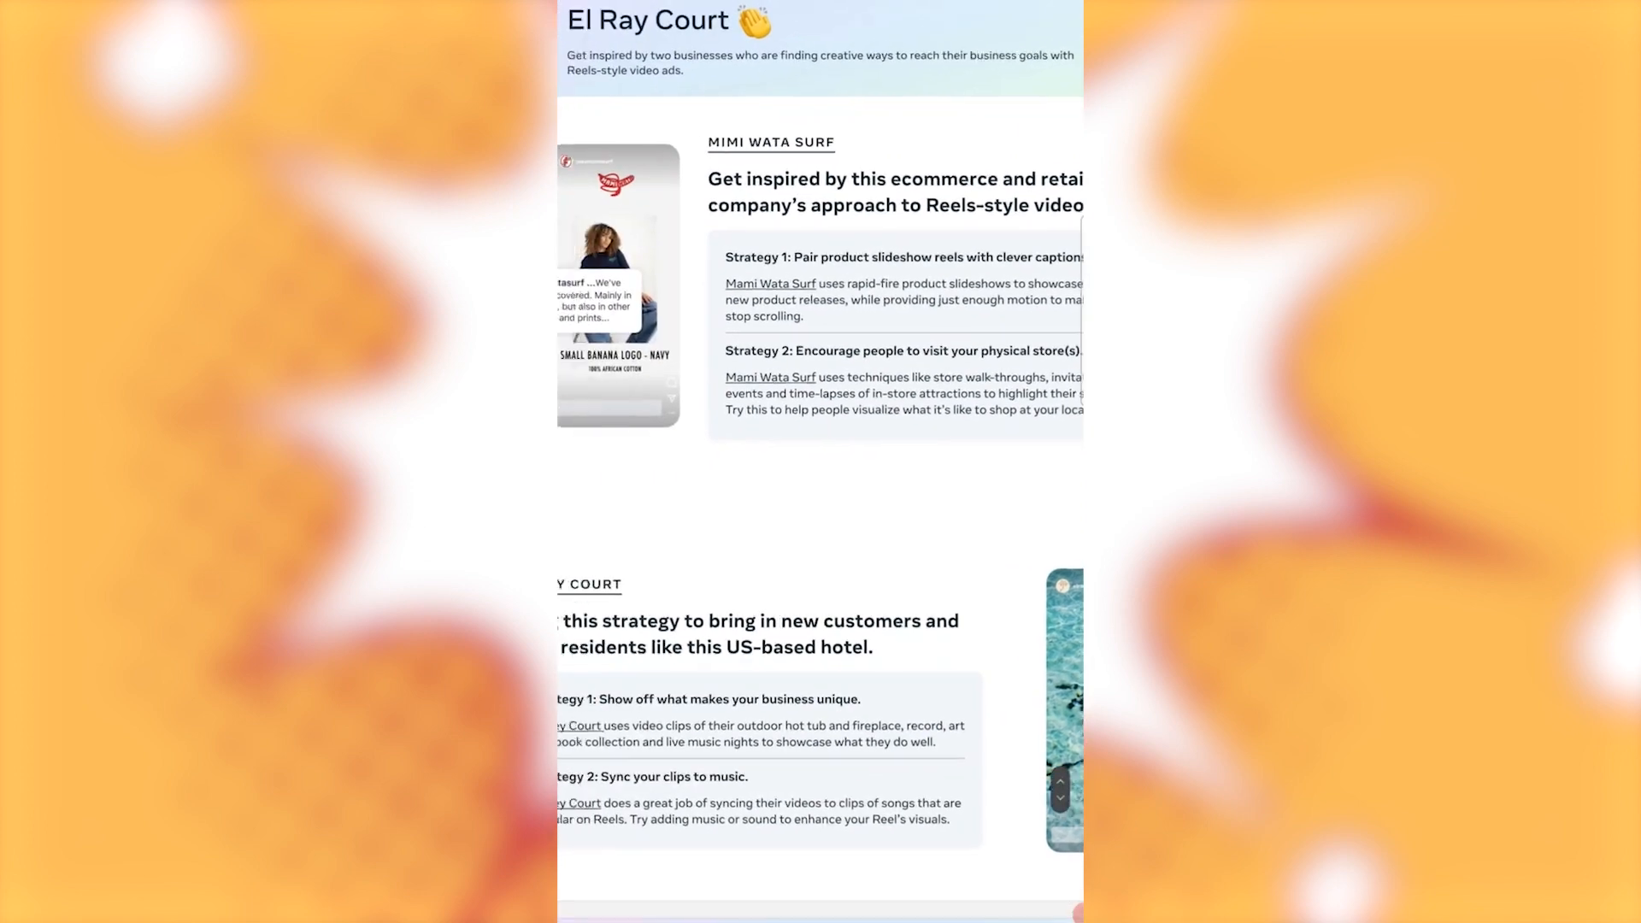
{"action": "scroll", "scroll_direction": "down", "scroll_amount": 3}
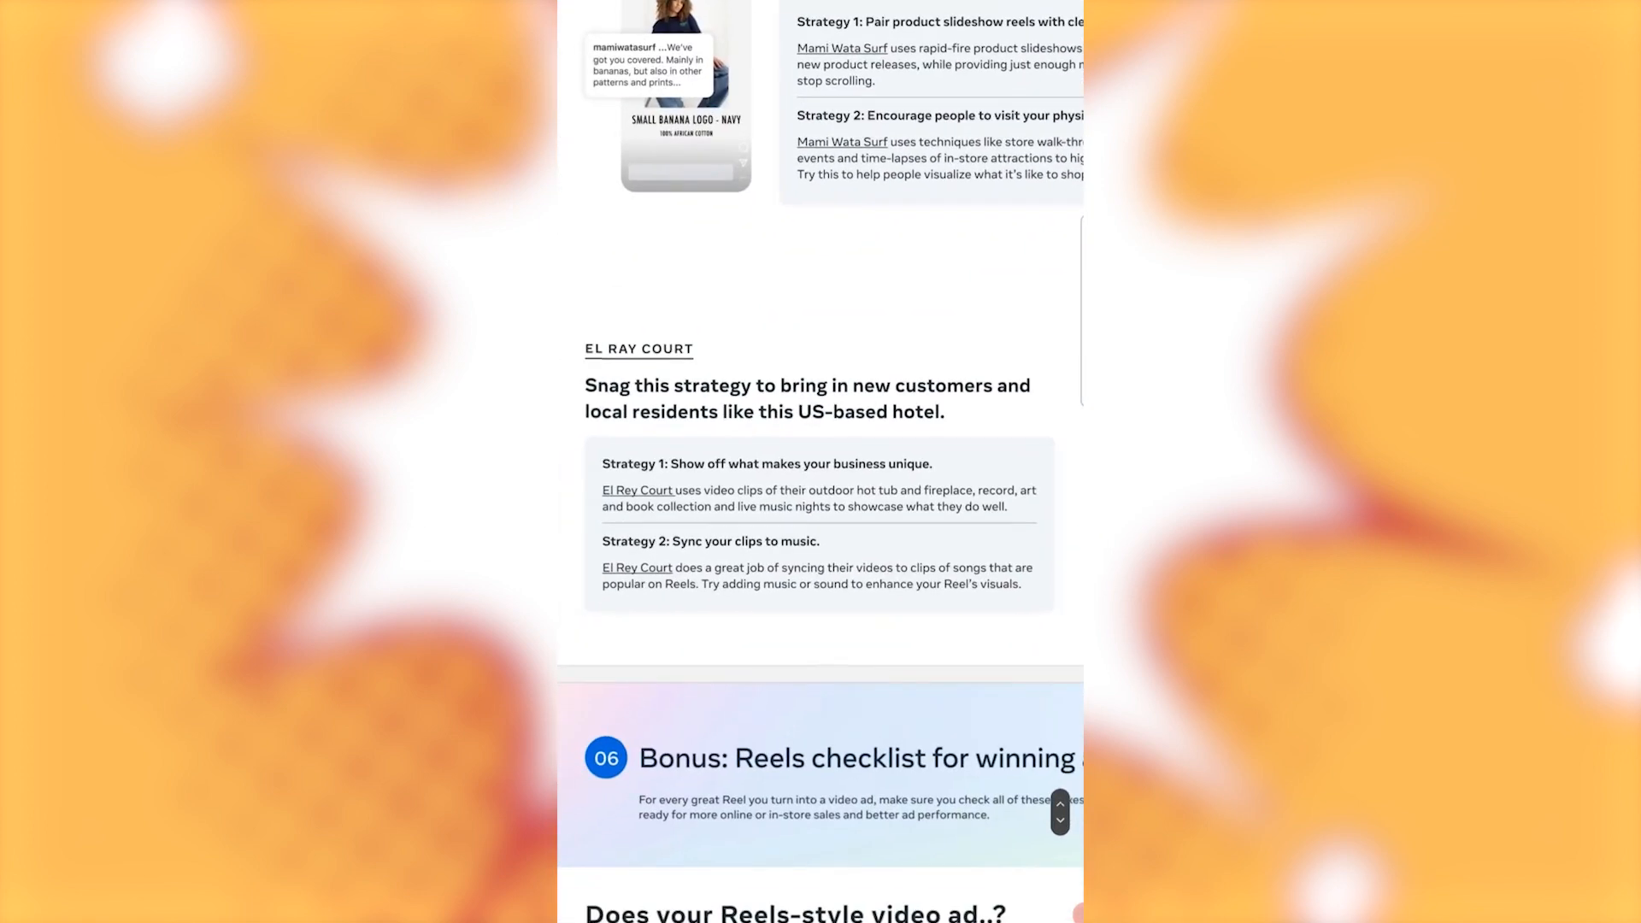
{"action": "scroll", "scroll_direction": "down", "scroll_amount": 3}
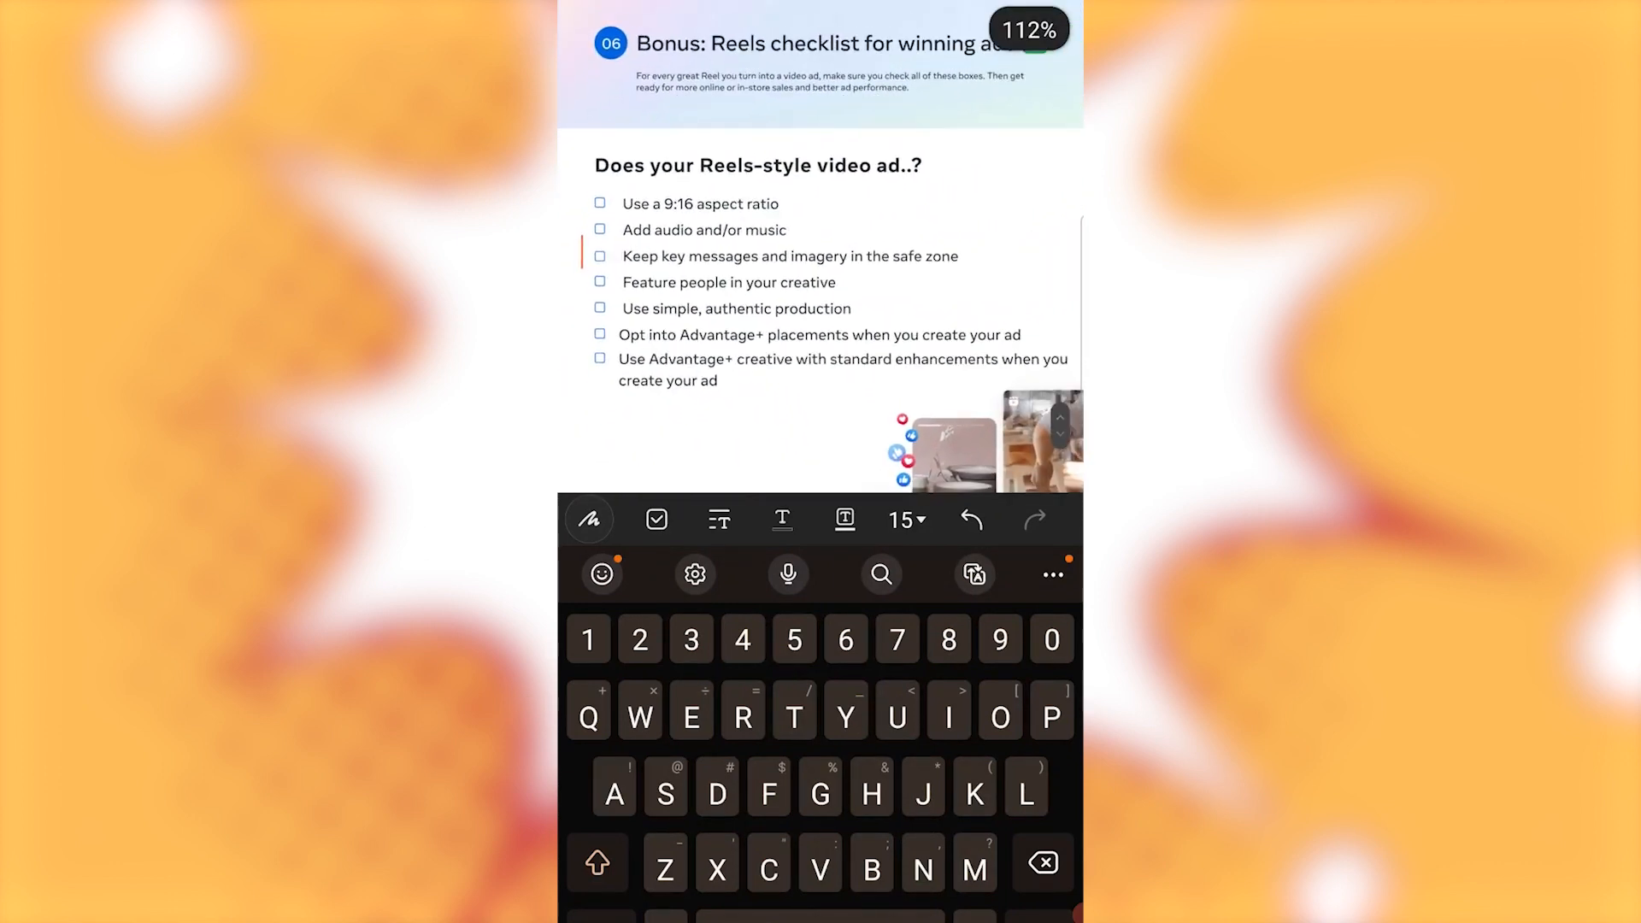
{"action": "scroll", "scroll_direction": "up", "scroll_amount": 3}
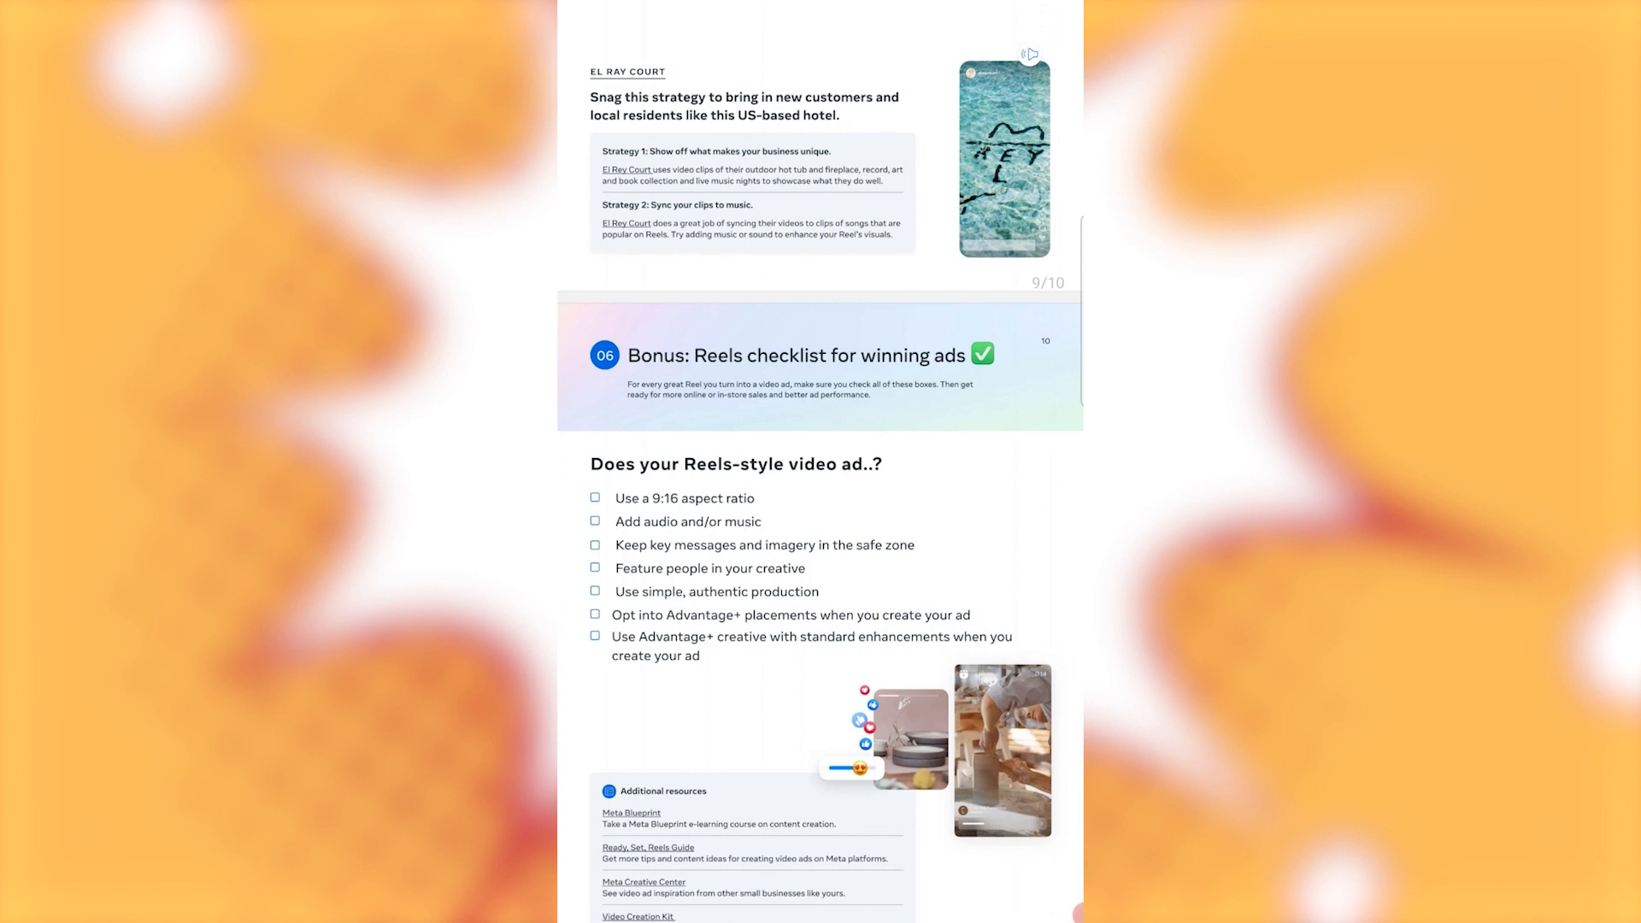
{"action": "scroll", "scroll_direction": "up", "scroll_amount": 3}
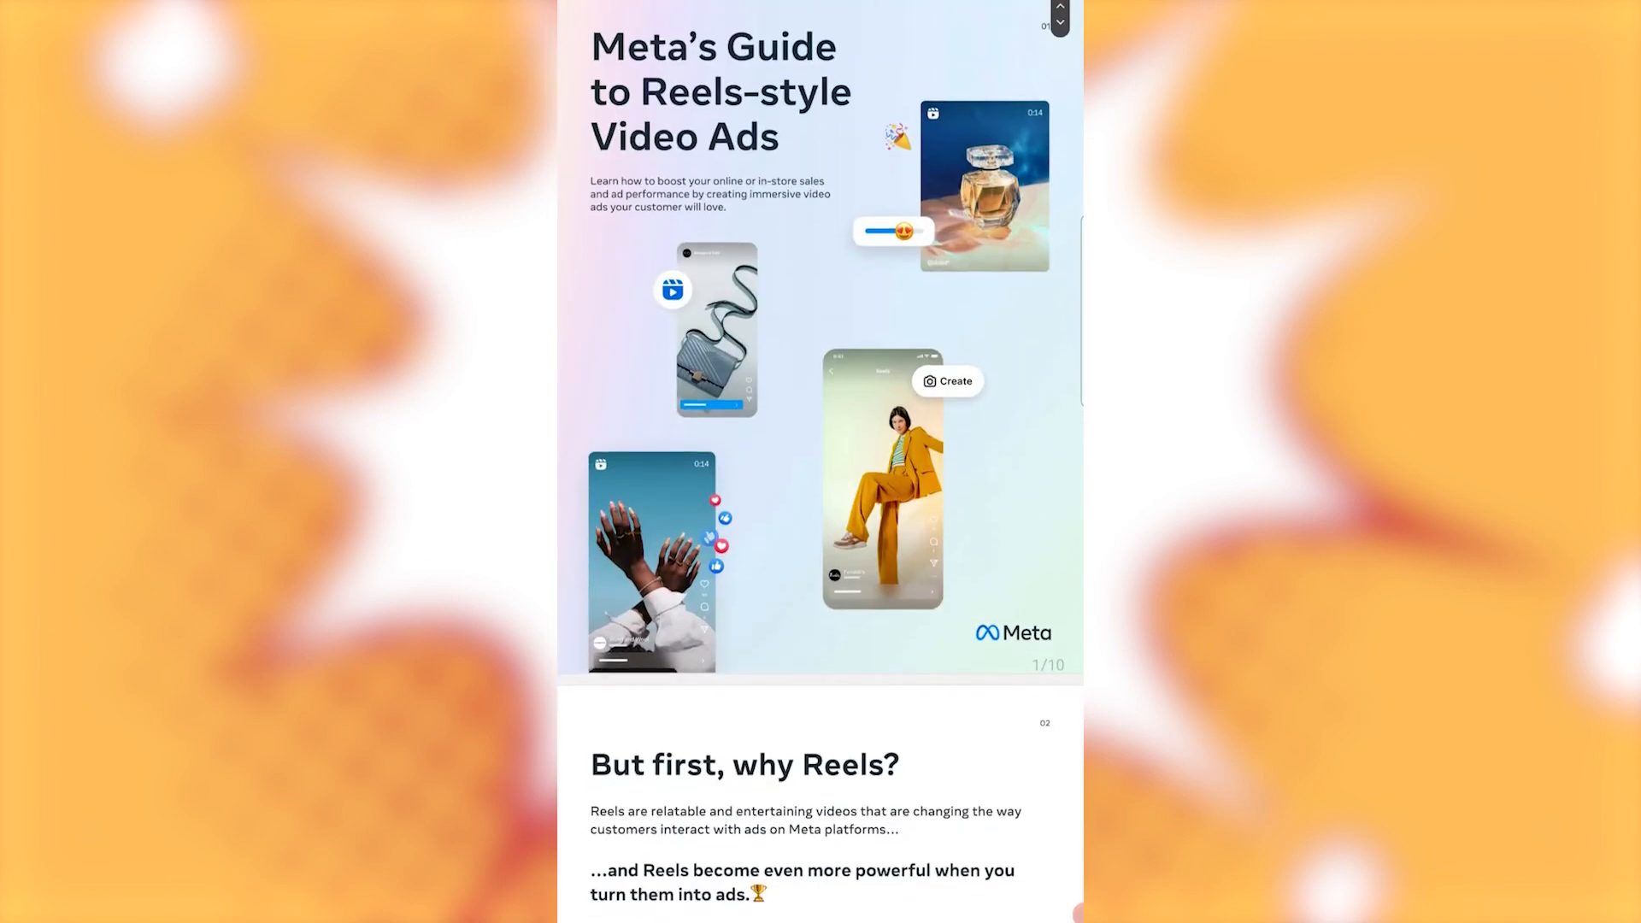